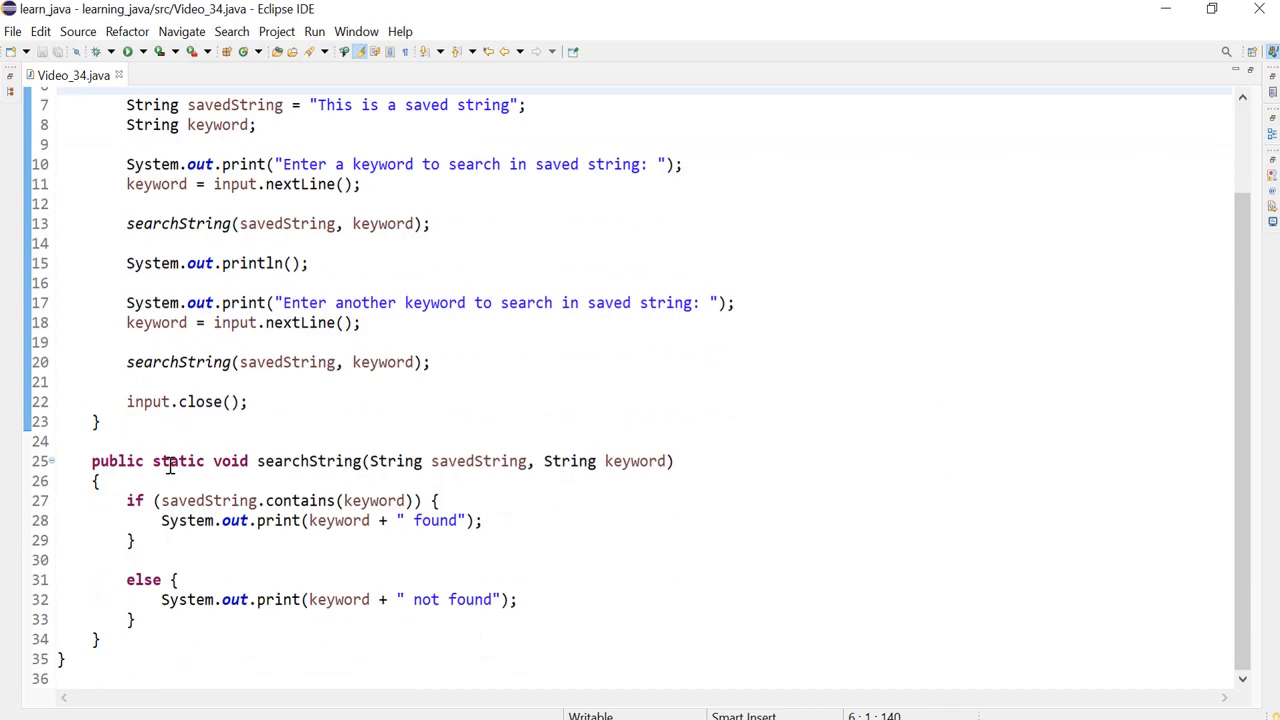
Change searchString's return type from void to String.
{"action": "double_click", "coordinate": [228, 460]}
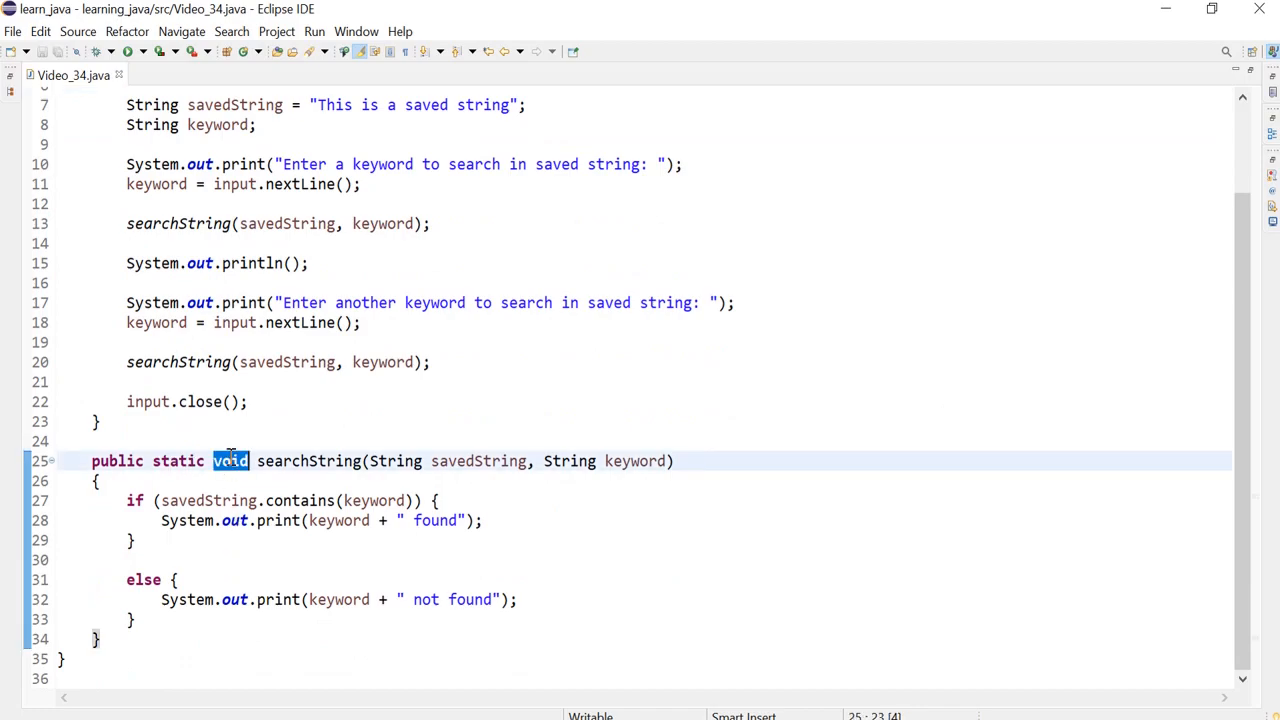
{"action": "left_click", "coordinate": [128, 500]}
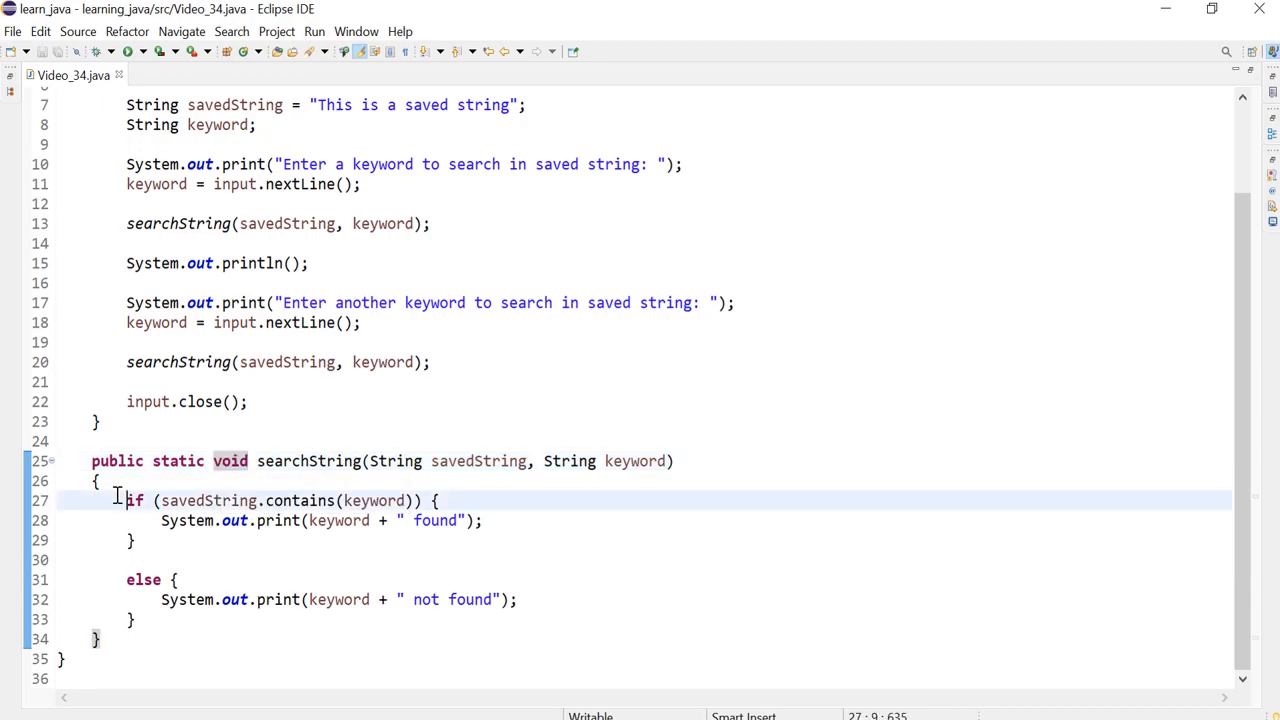
{"action": "left_click_drag", "start_coordinate": [124, 500], "coordinate": [136, 620]}
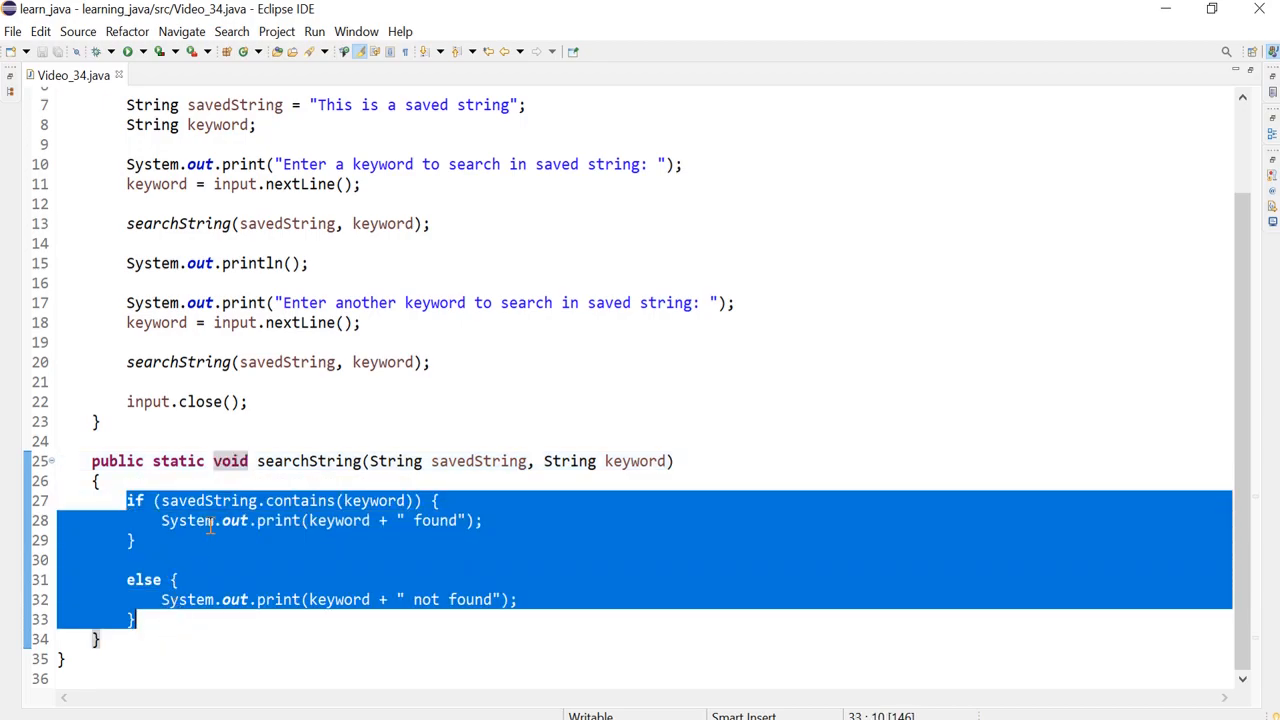
{"action": "mouse_move", "coordinate": [170, 562]}
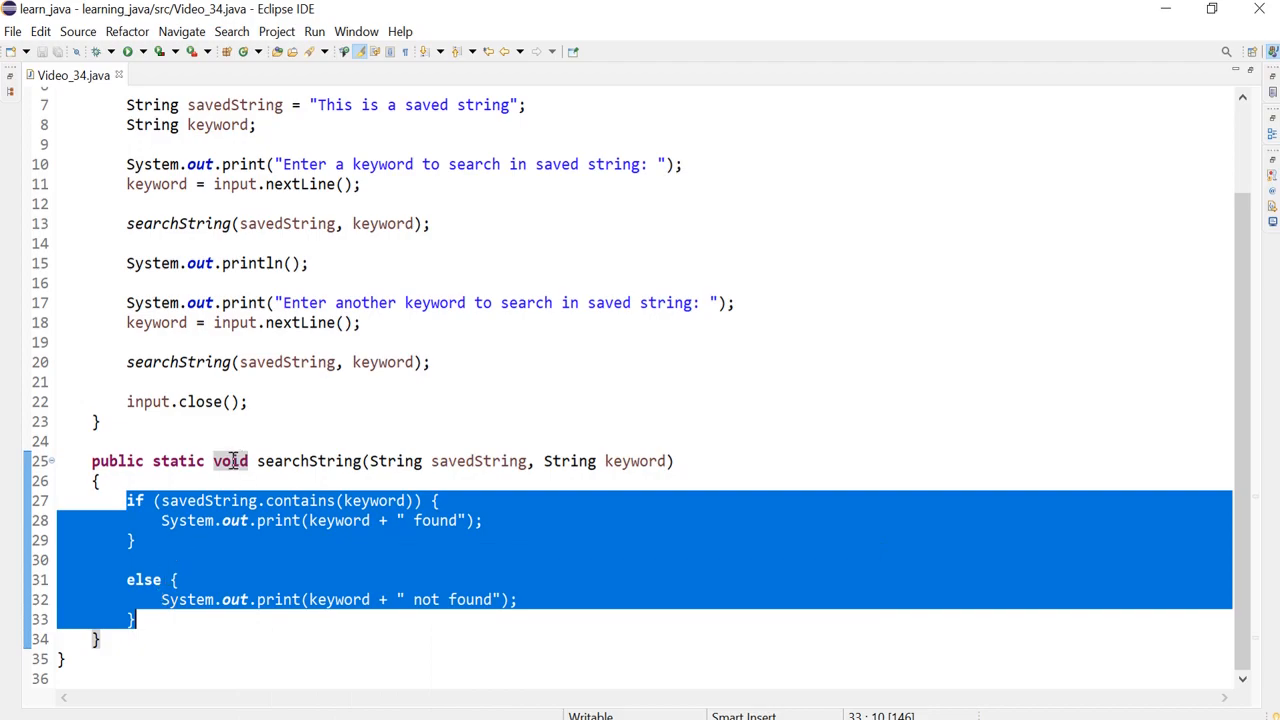
{"action": "mouse_move", "coordinate": [228, 460]}
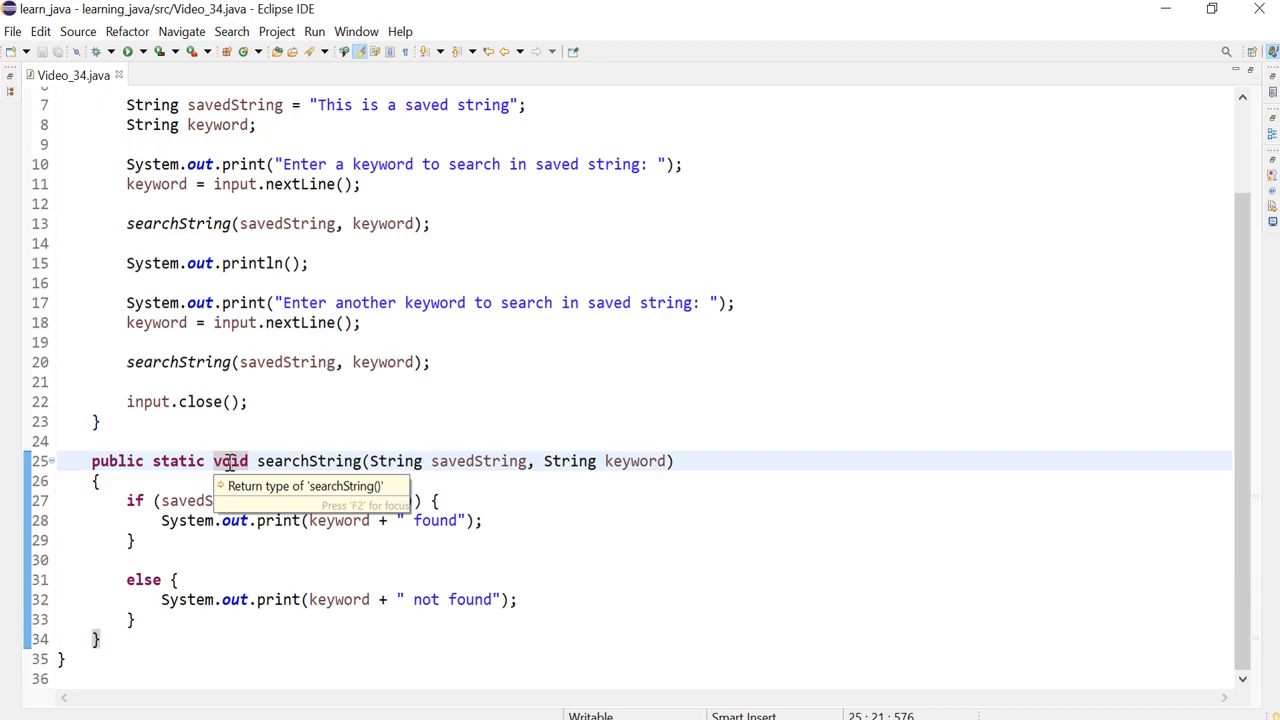
{"action": "double_click", "coordinate": [228, 460]}
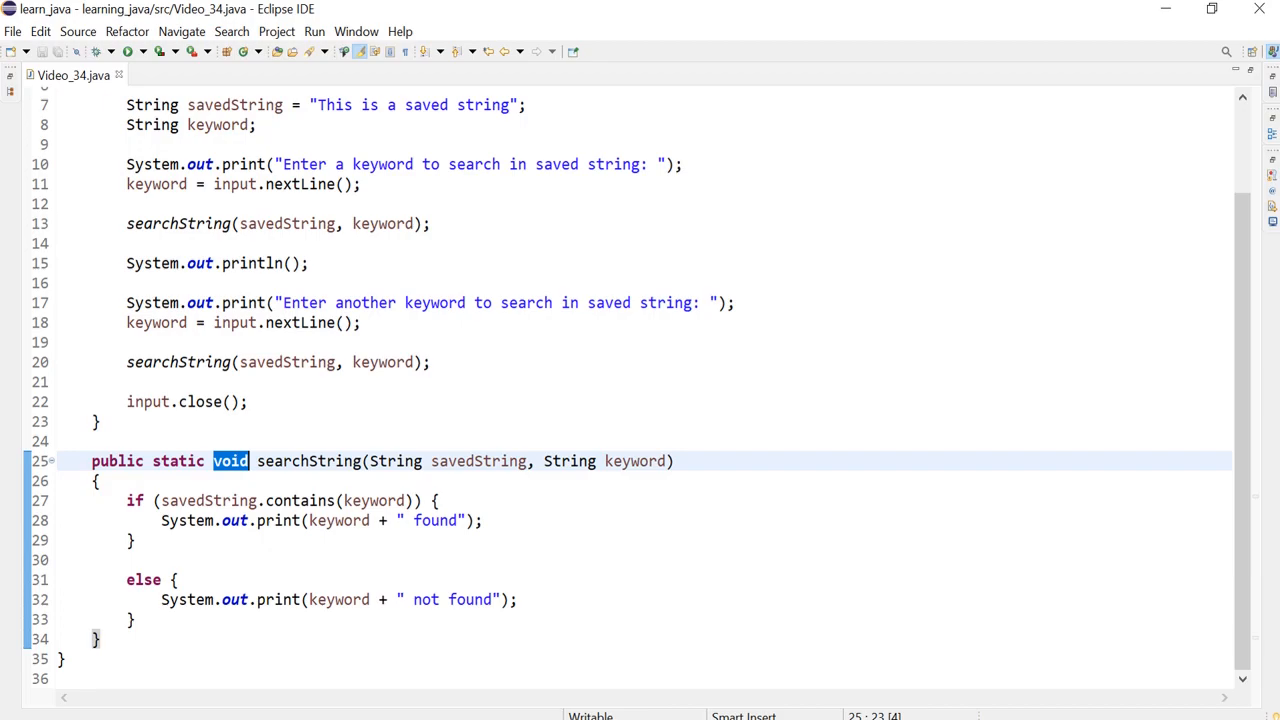
{"action": "mouse_move", "coordinate": [244, 400]}
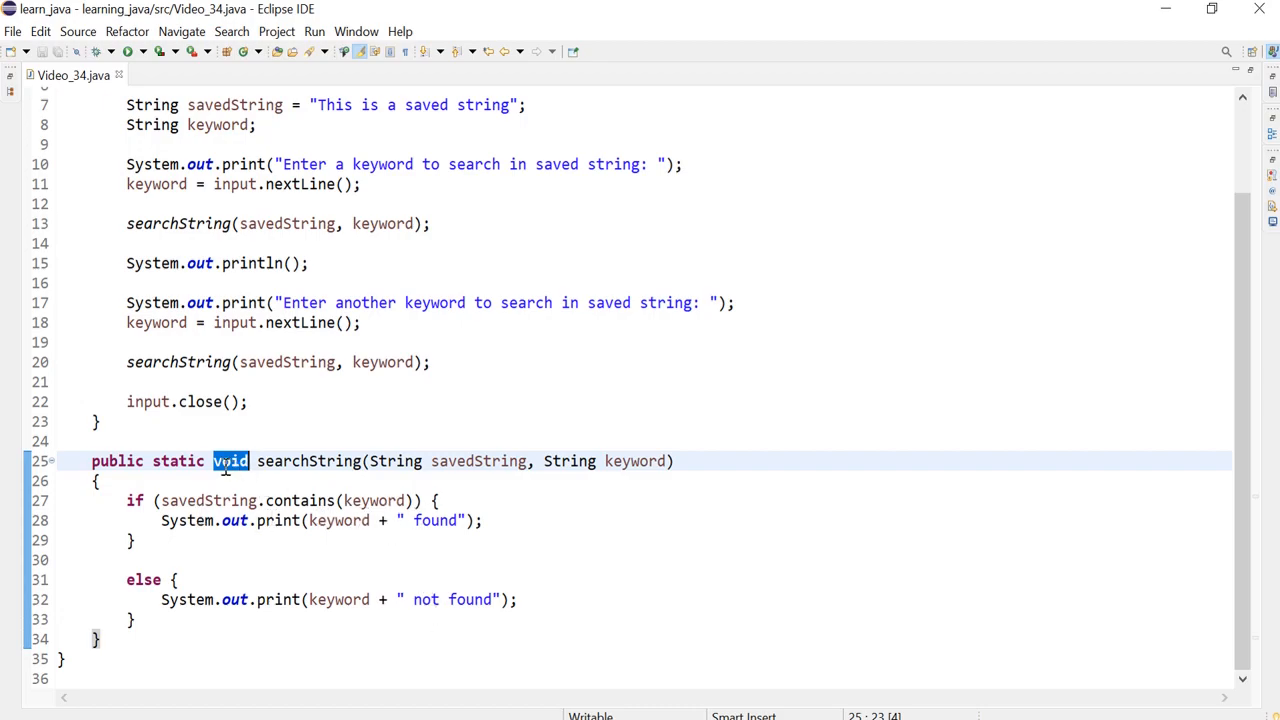
{"action": "type", "text": "String"}
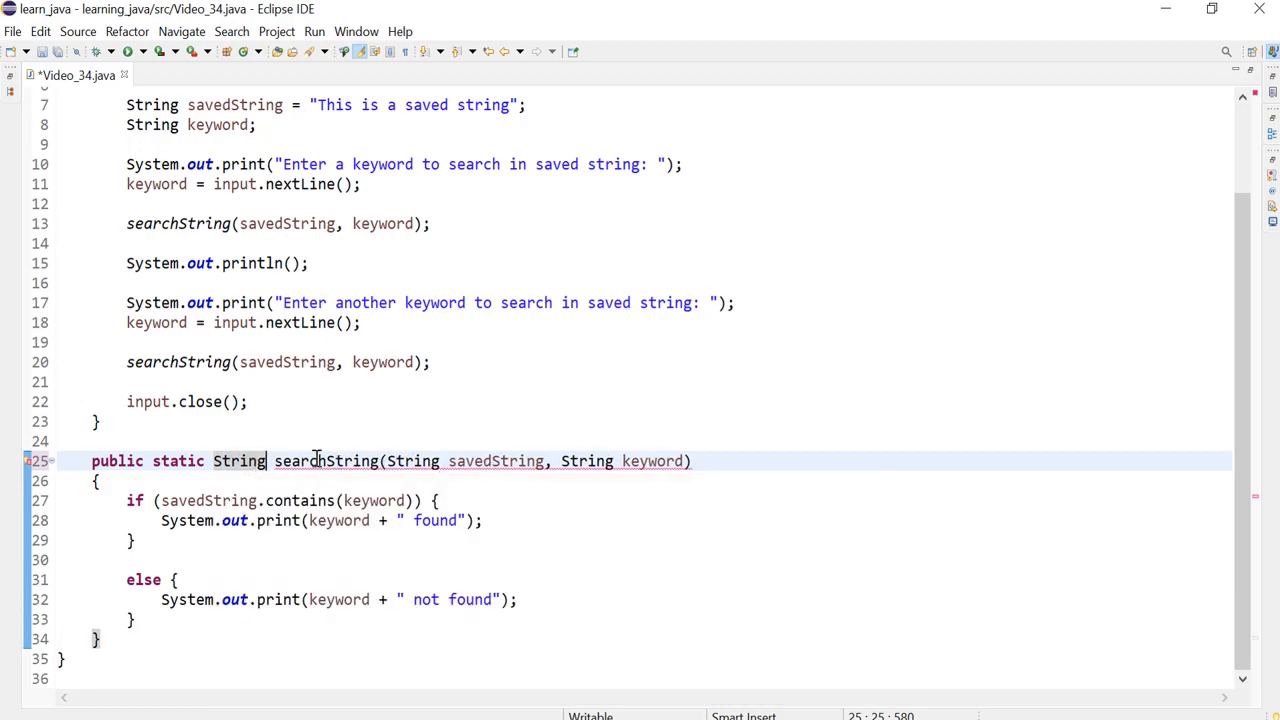
{"action": "mouse_move", "coordinate": [356, 600]}
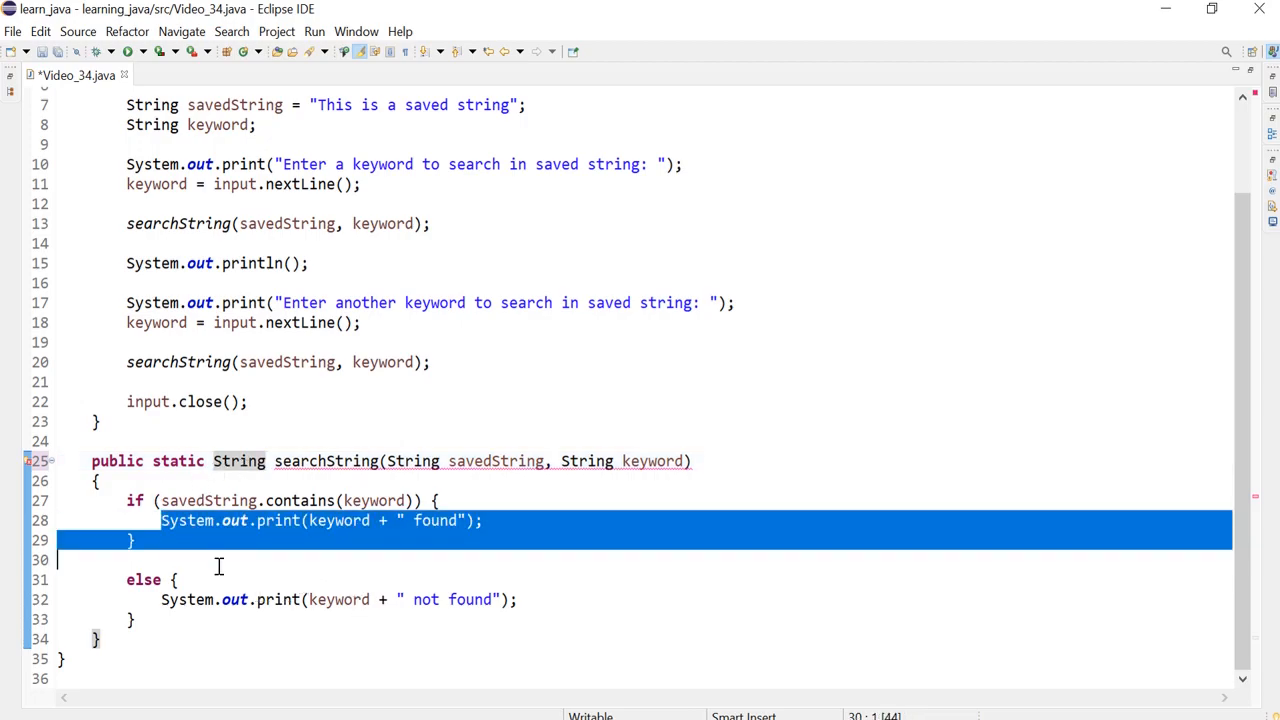
Declare 'String message;' at the method start and add 'return message;' at the end.
{"action": "left_click", "coordinate": [240, 460]}
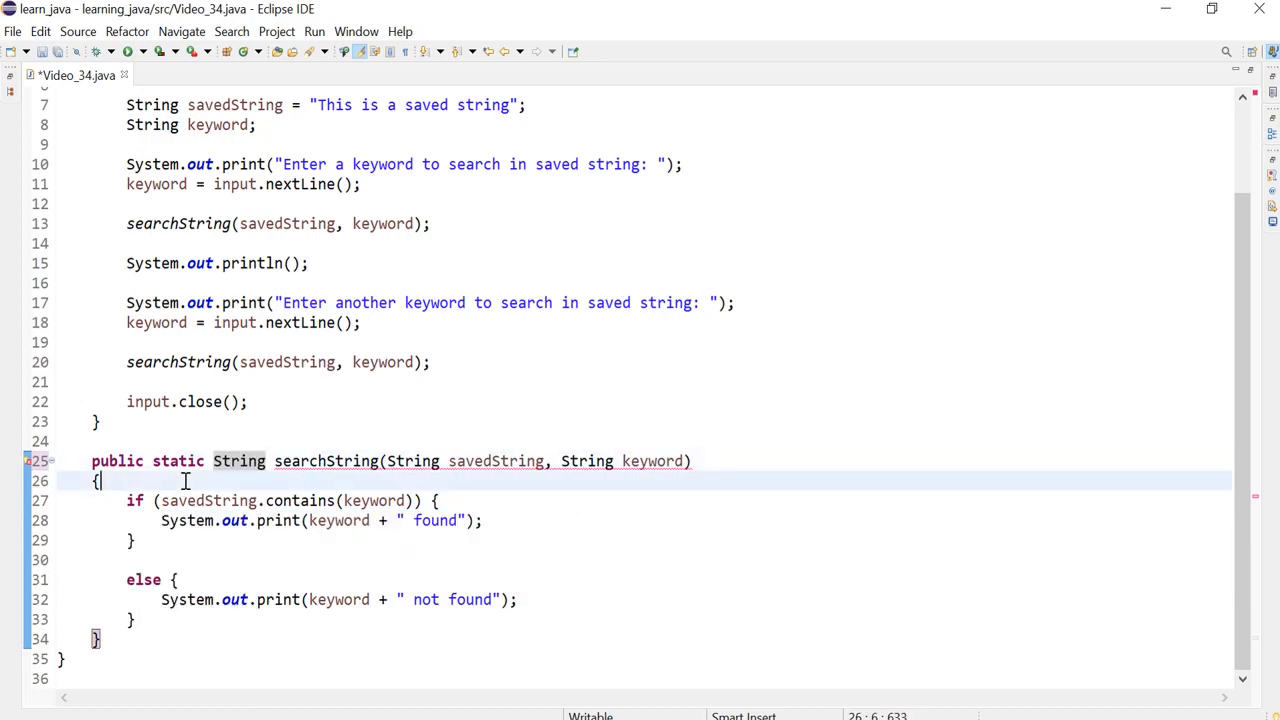
{"action": "type", "text": "String"}
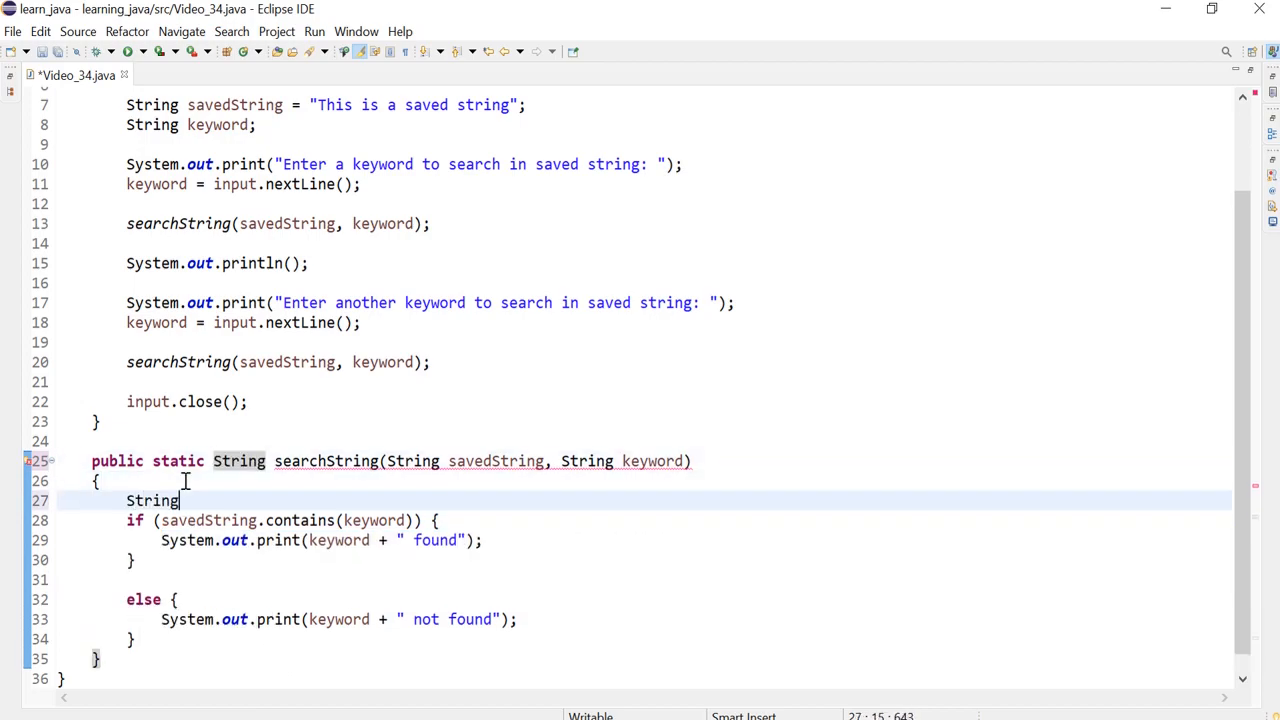
{"action": "type", "text": "message;"}
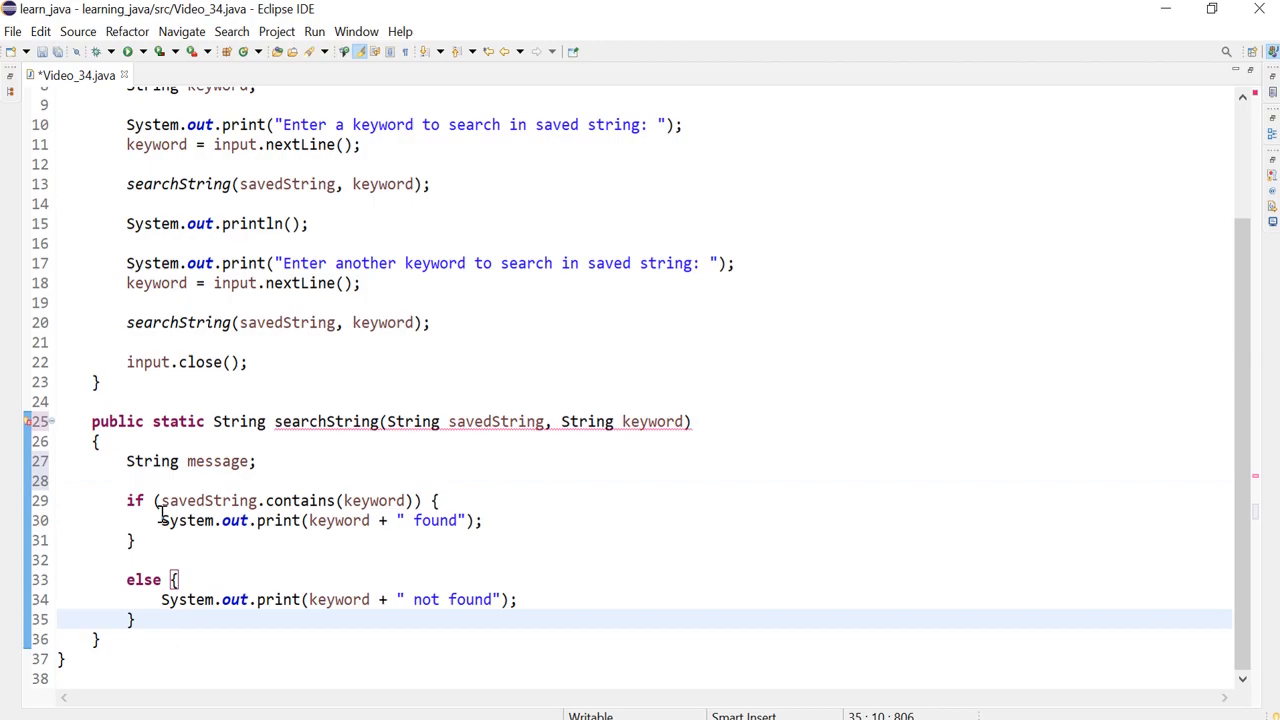
{"action": "key", "text": "Return"}
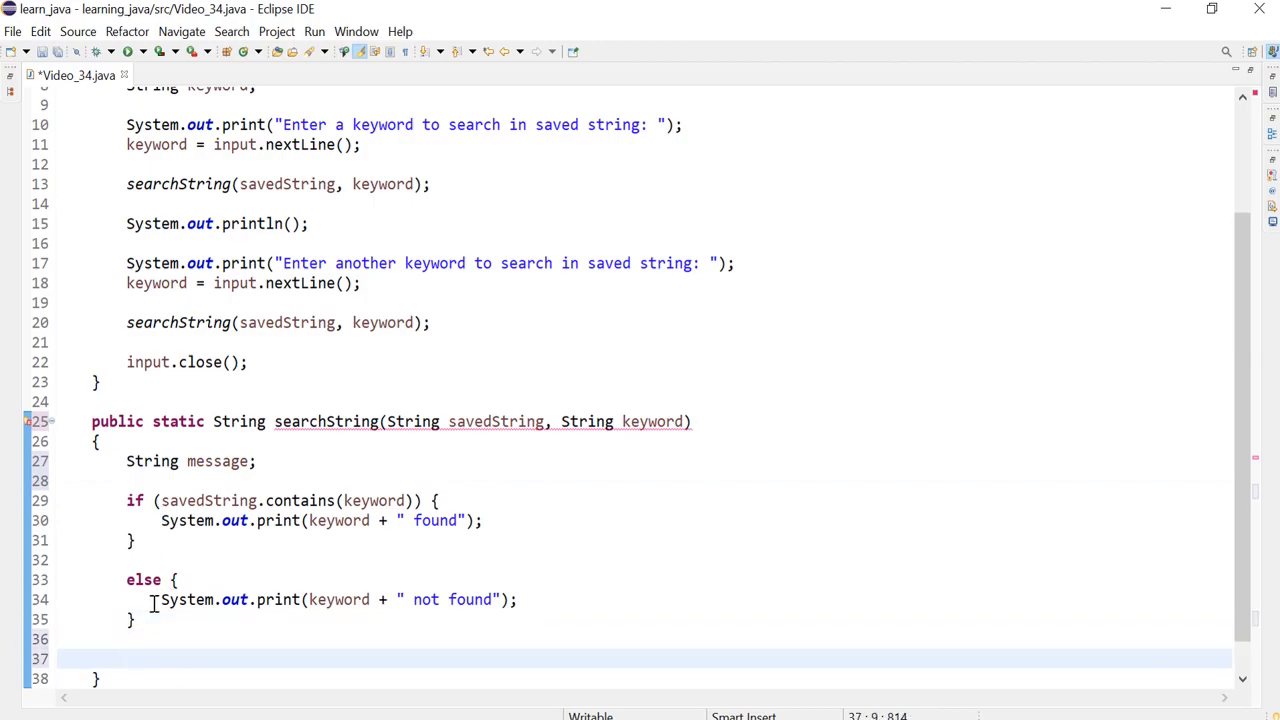
{"action": "type", "text": "return message;"}
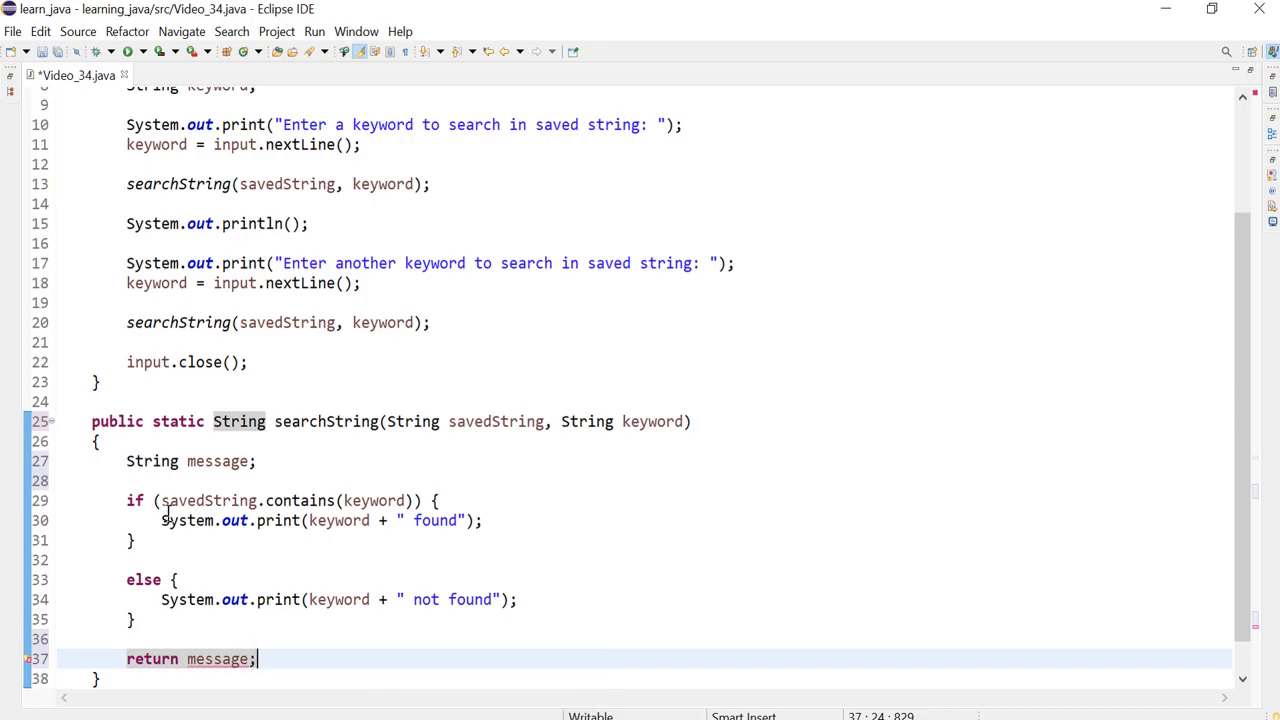
{"action": "left_click", "coordinate": [160, 520]}
{"action": "type", "text": "message = "}
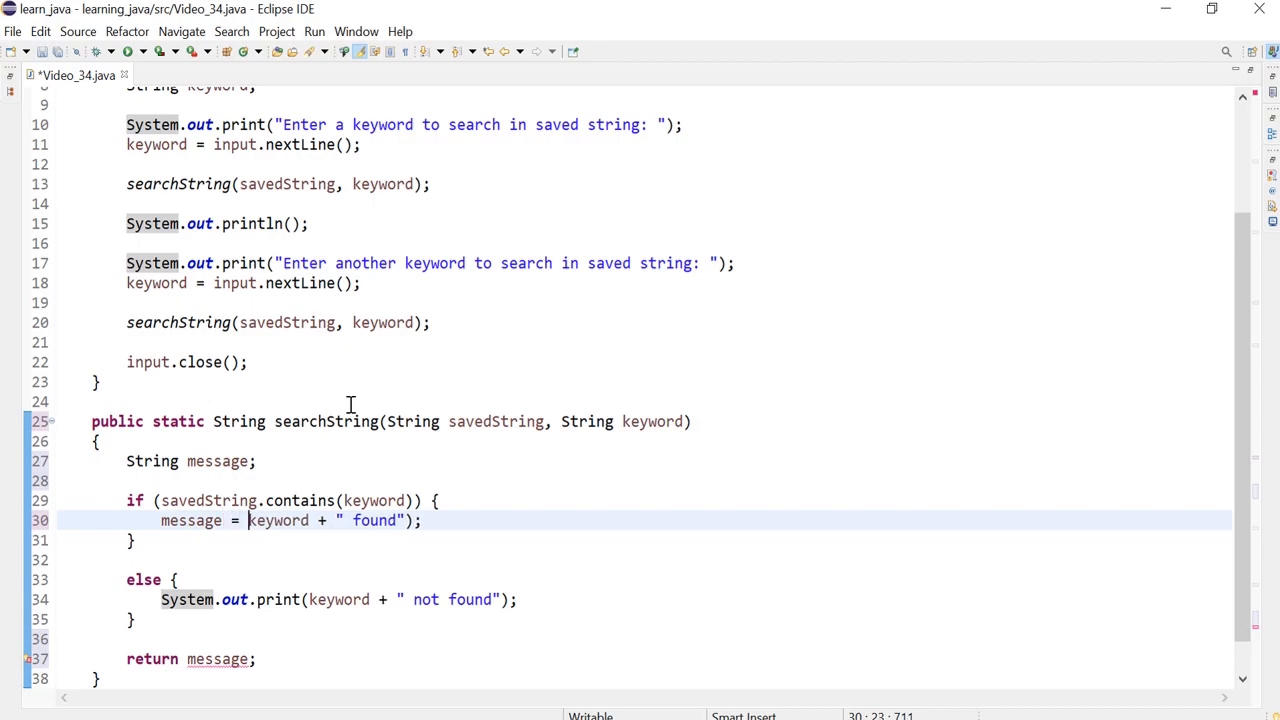
Assign message the escaped-quoted keyword plus ' was found' and ' was not found' in each branch.
{"action": "left_click", "coordinate": [404, 520]}
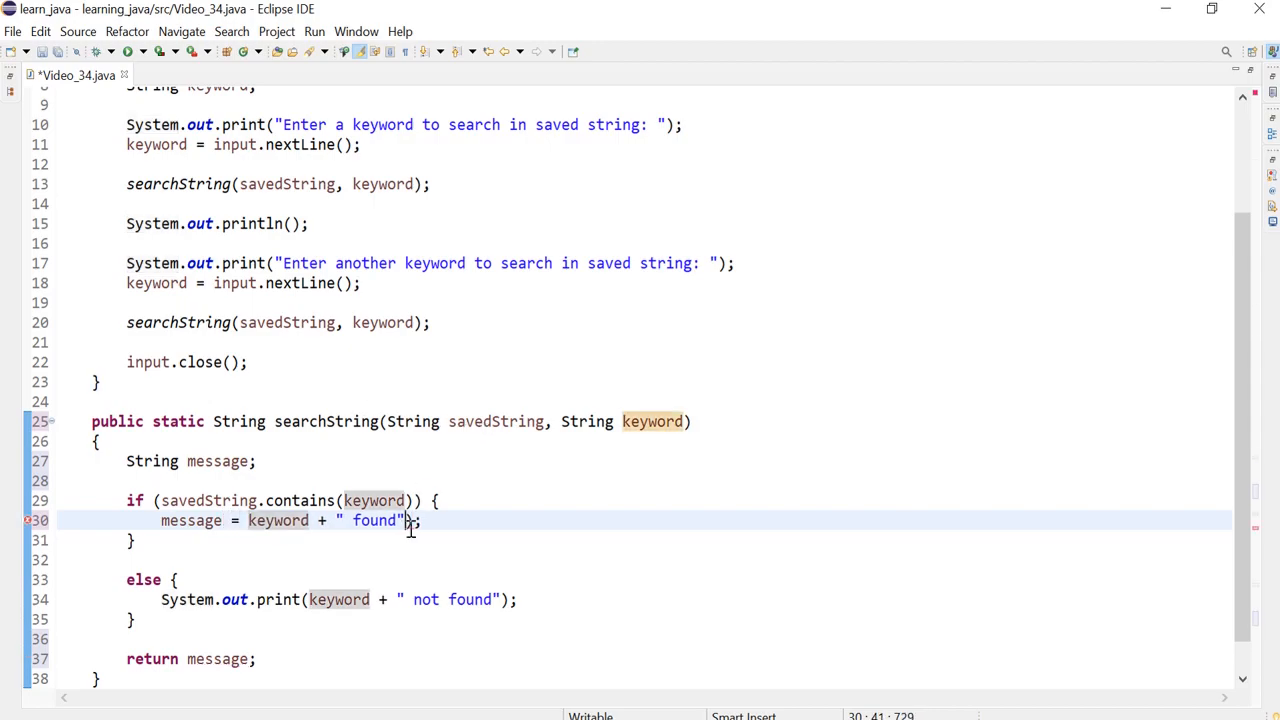
{"action": "left_click", "coordinate": [376, 500]}
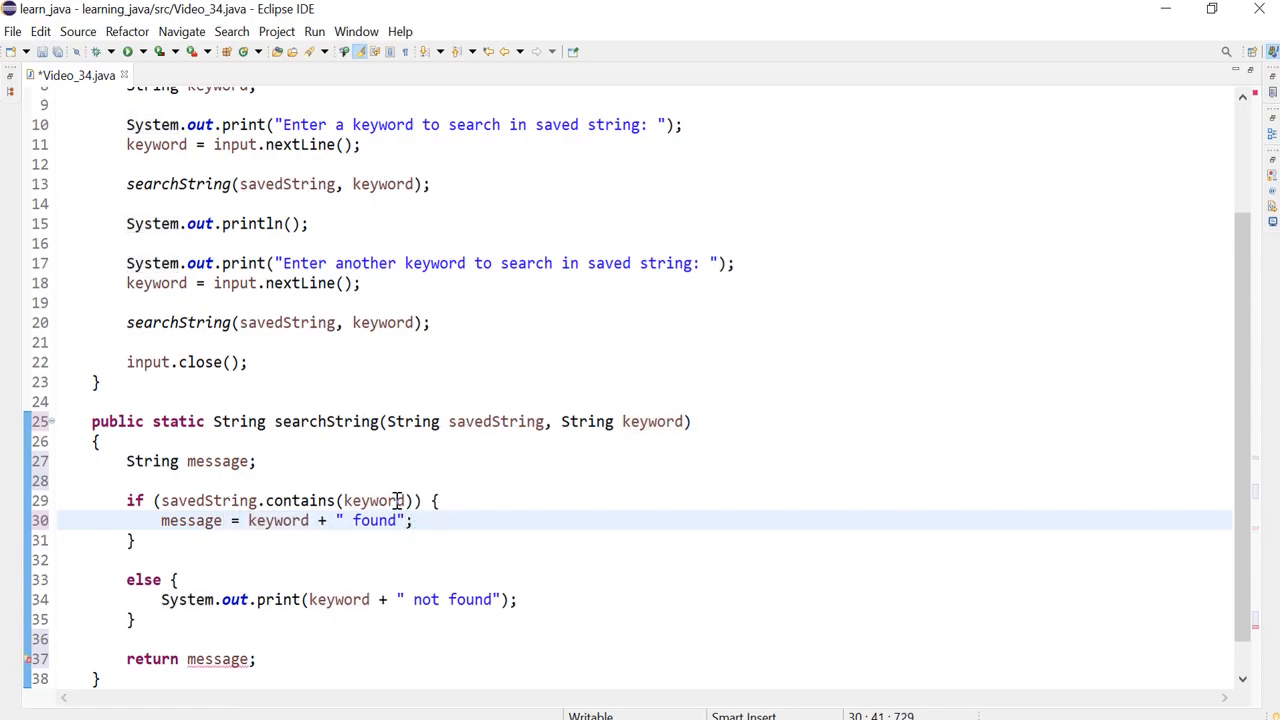
{"action": "double_click", "coordinate": [276, 520]}
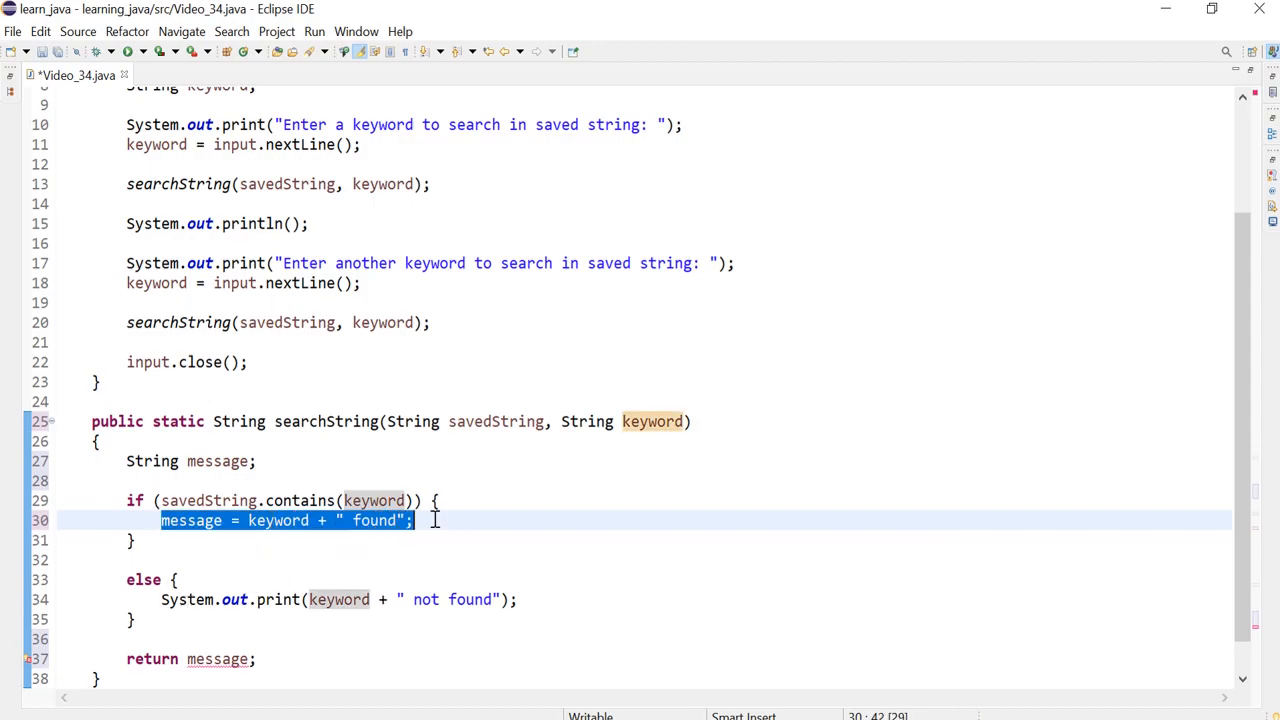
{"action": "left_click", "coordinate": [248, 520]}
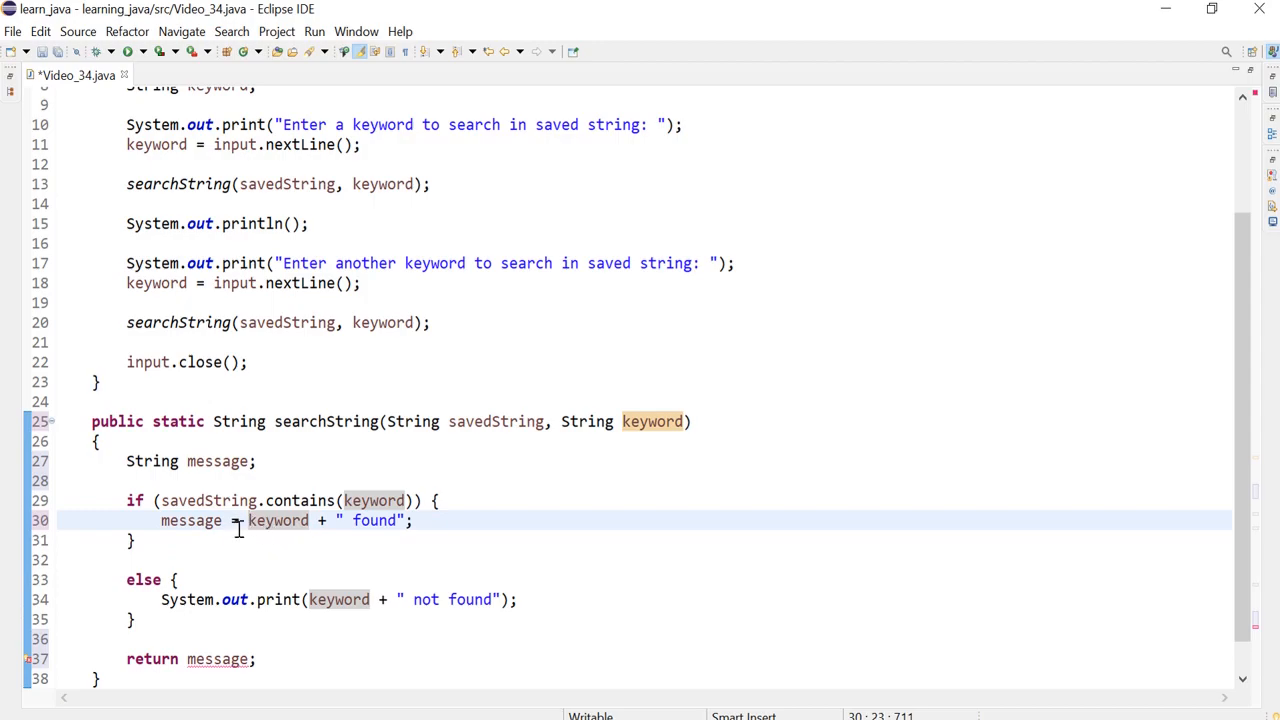
{"action": "type", "text": "\"\""}
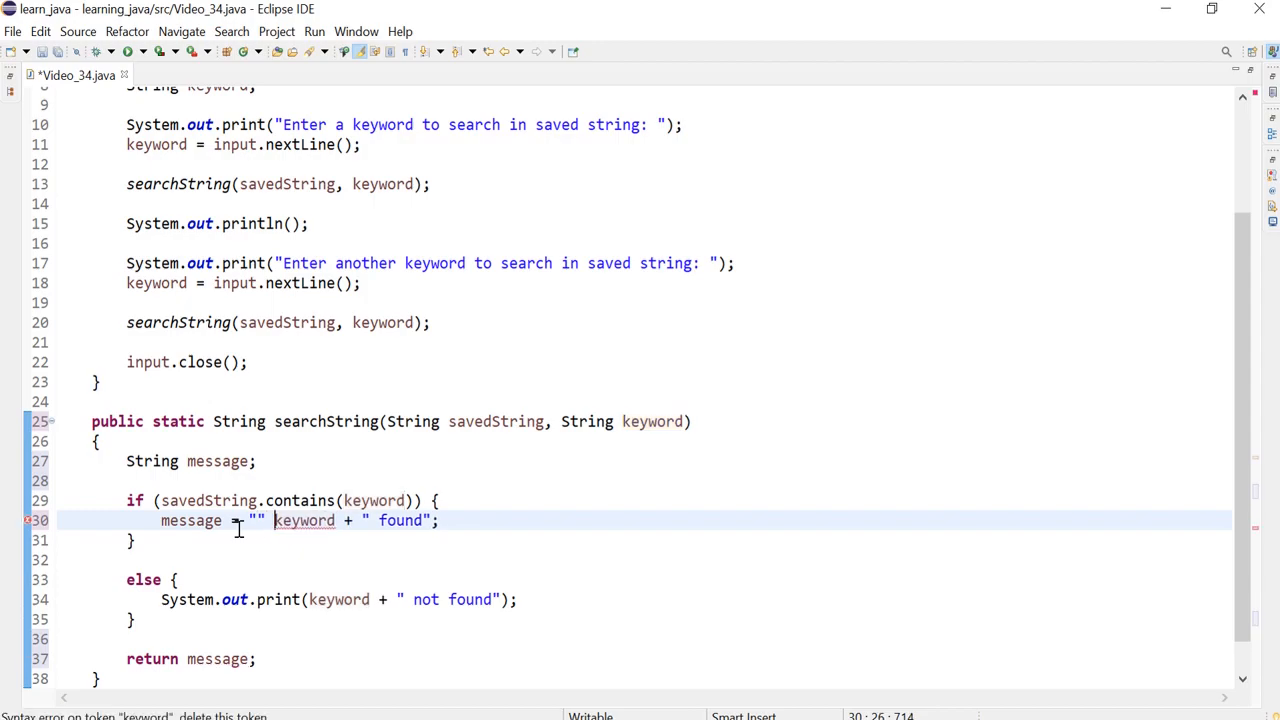
{"action": "type", "text": "+"}
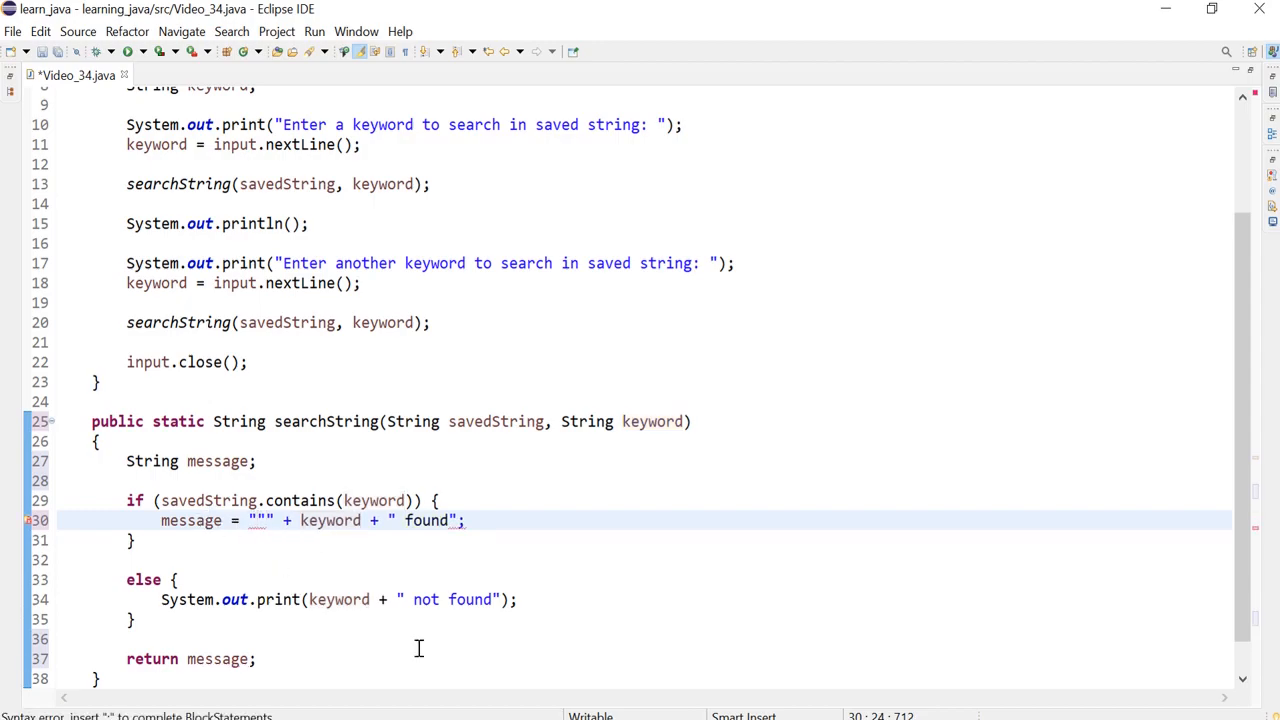
{"action": "type", "text": "\\"}
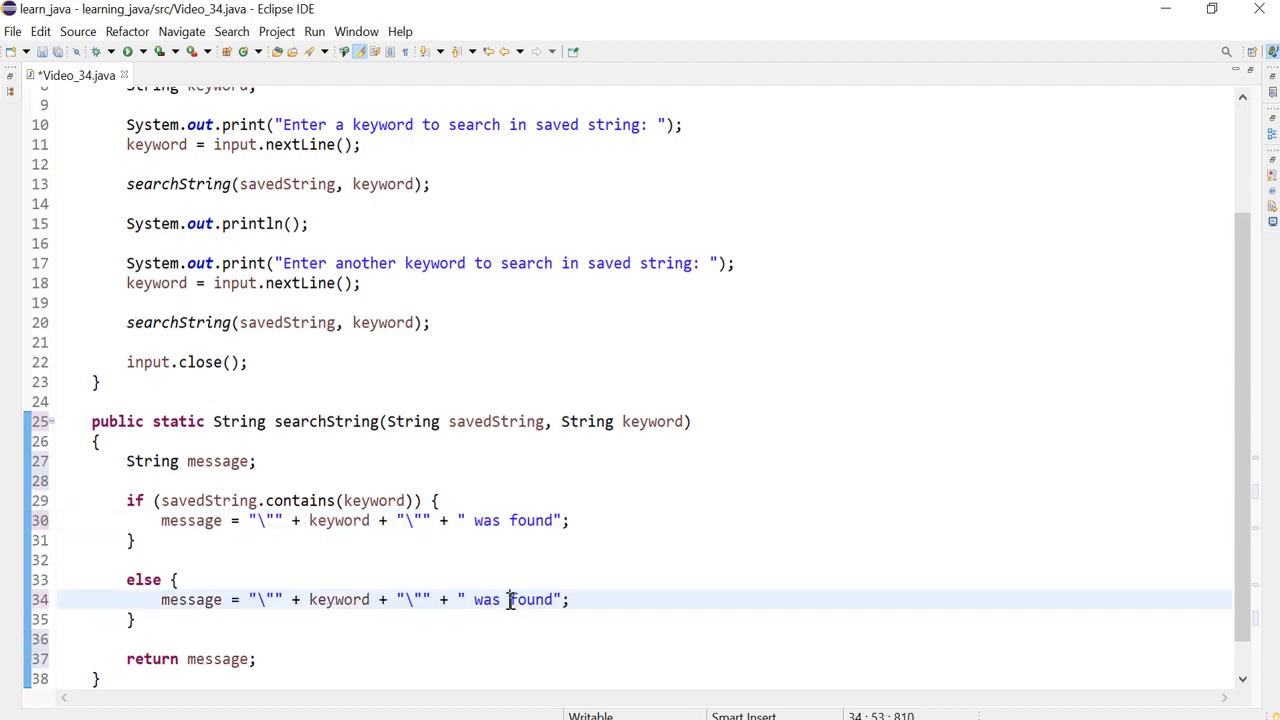
{"action": "type", "text": "not"}
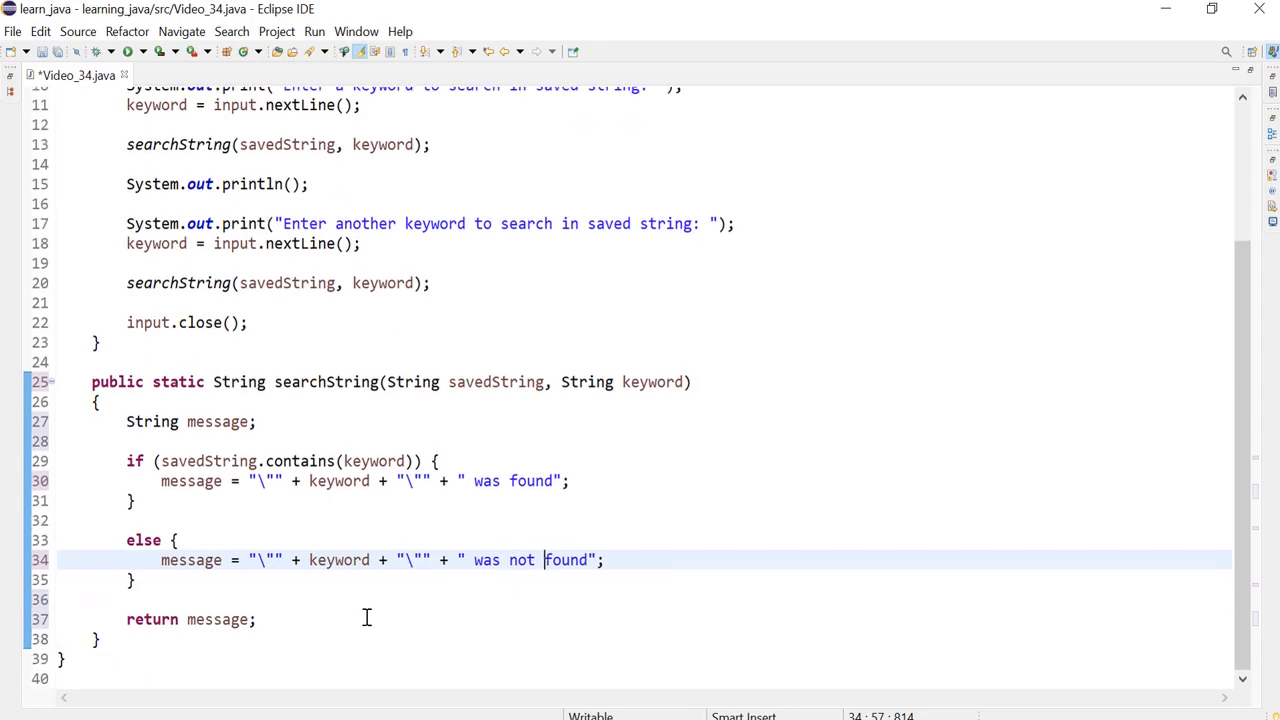
{"action": "scroll", "scroll_direction": "up", "scroll_amount": 3}
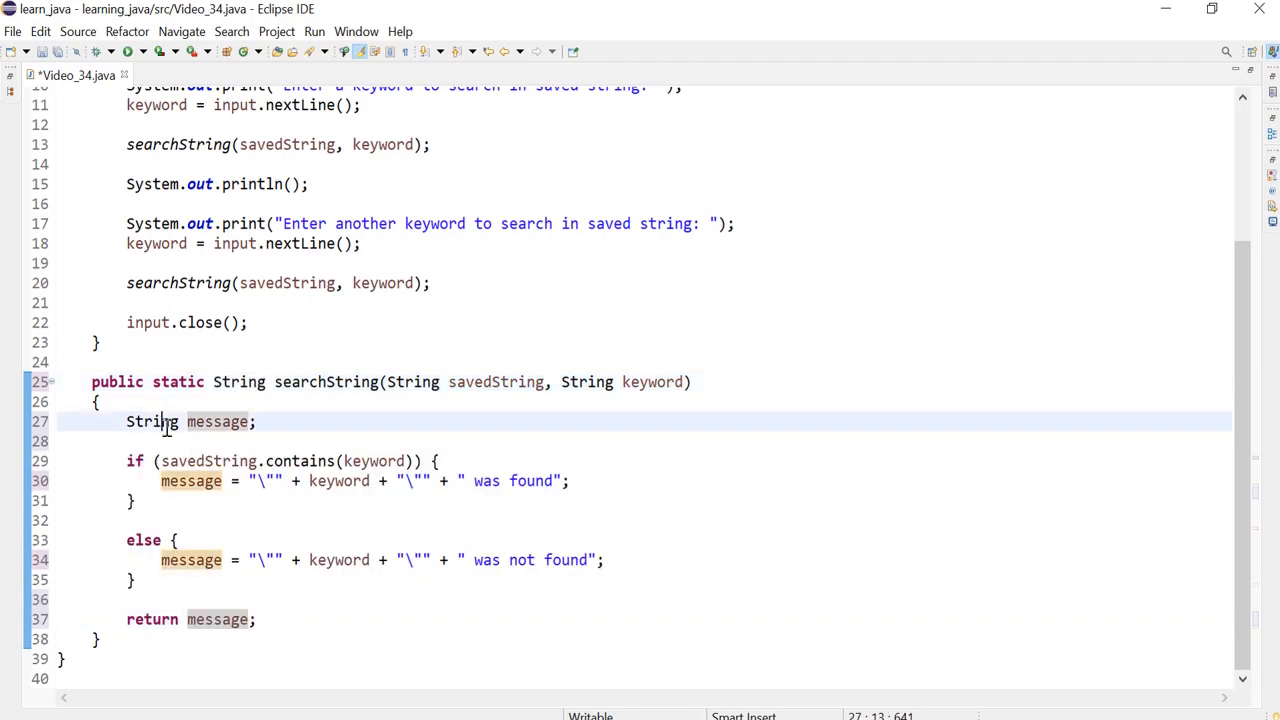
{"action": "double_click", "coordinate": [152, 420]}
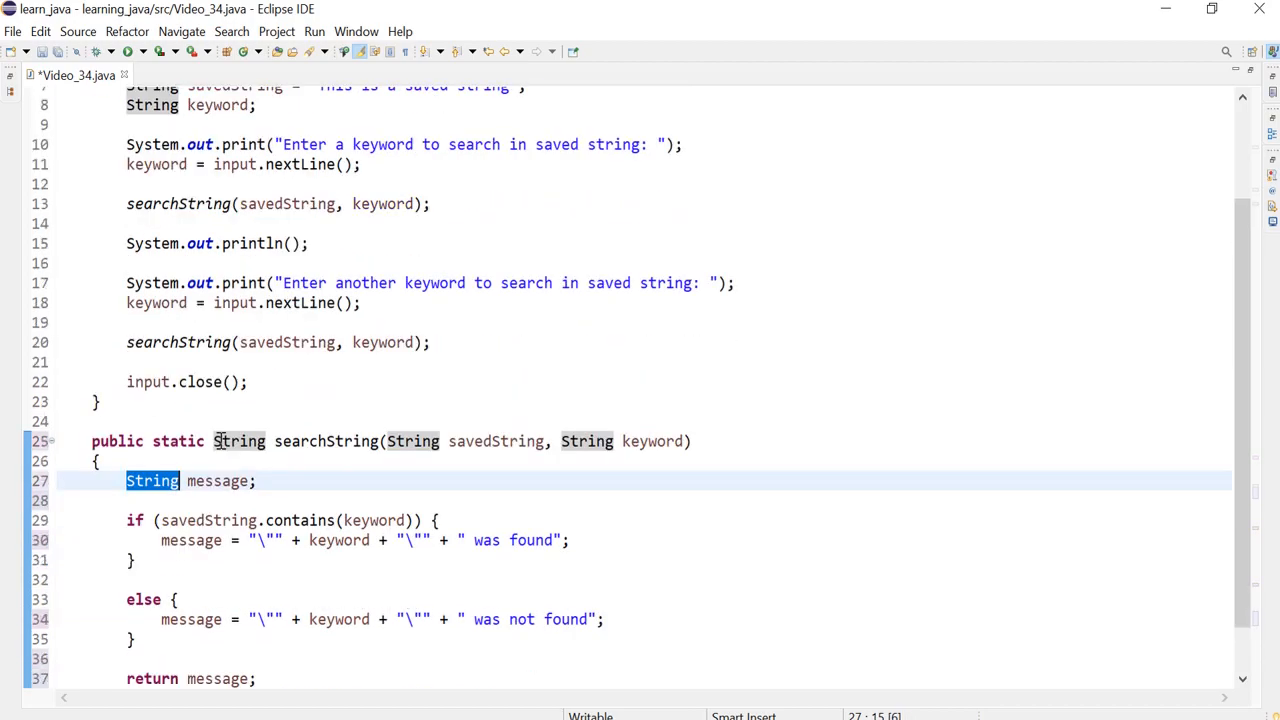
{"action": "scroll", "scroll_direction": "up", "scroll_amount": 3}
{"action": "type", "text": "return "}
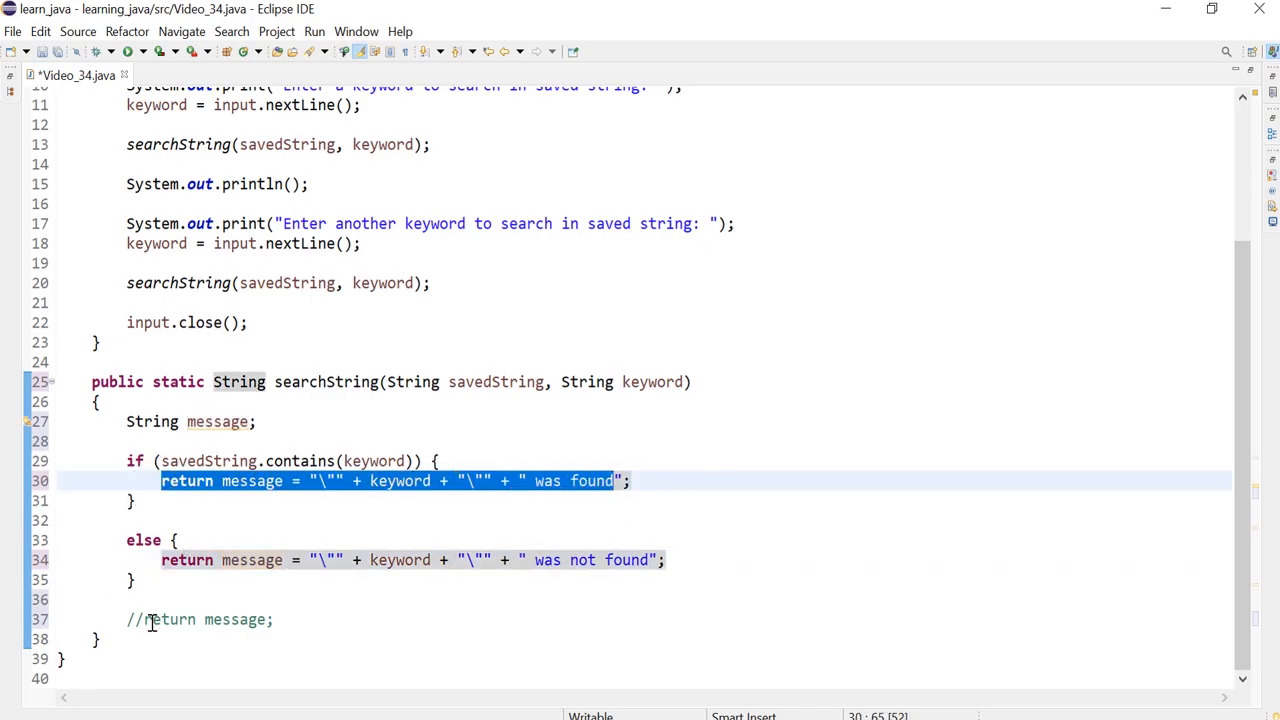
{"action": "left_click", "coordinate": [144, 620]}
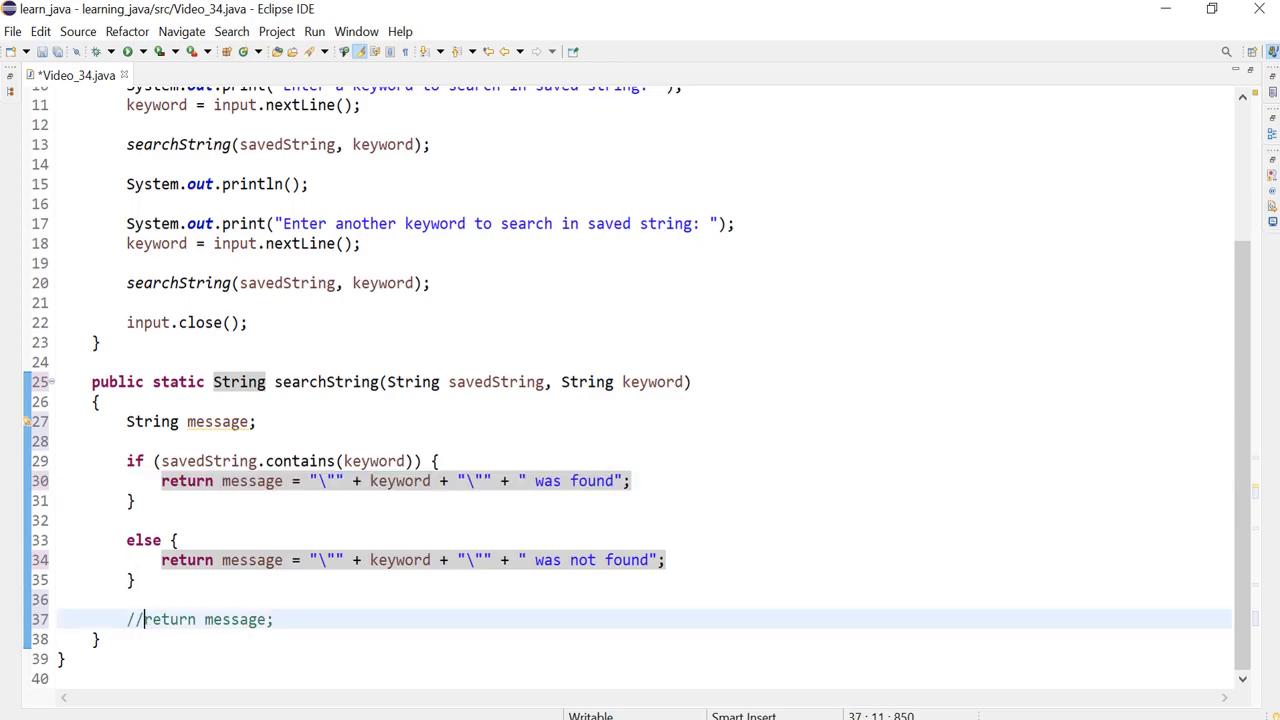
{"action": "mouse_move", "coordinate": [186, 560]}
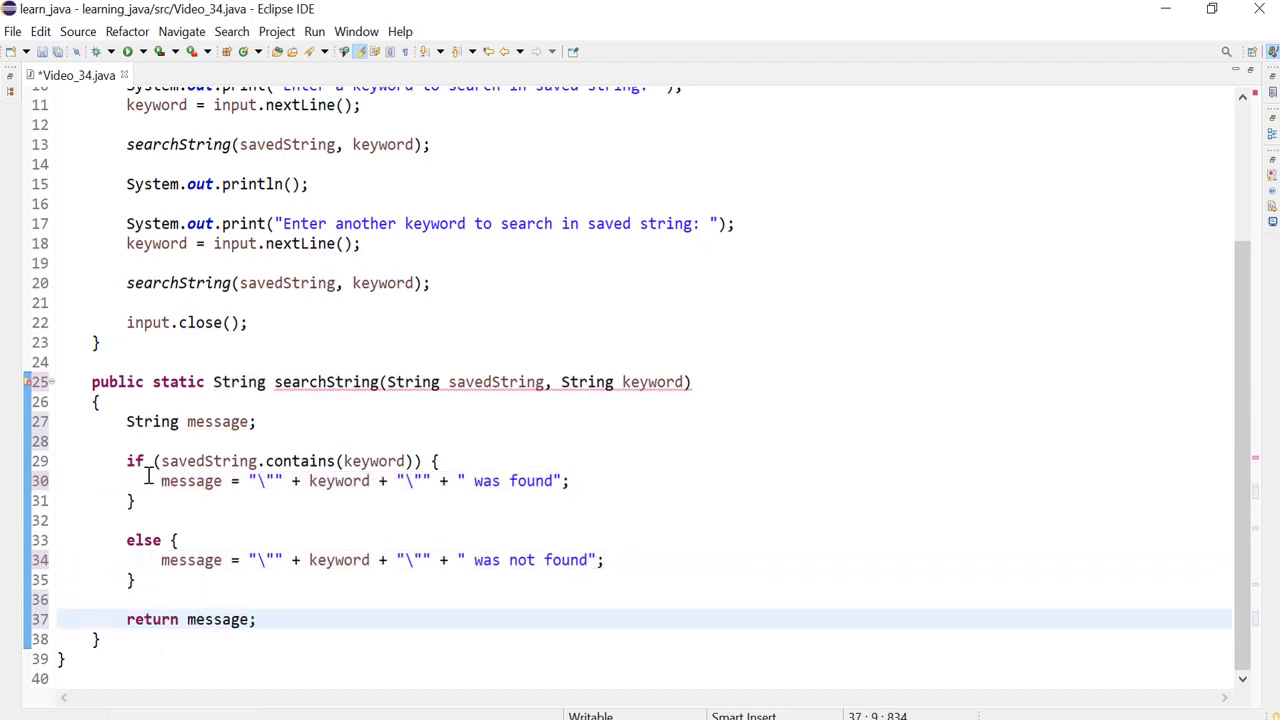
{"action": "scroll", "scroll_direction": "up", "scroll_amount": 3}
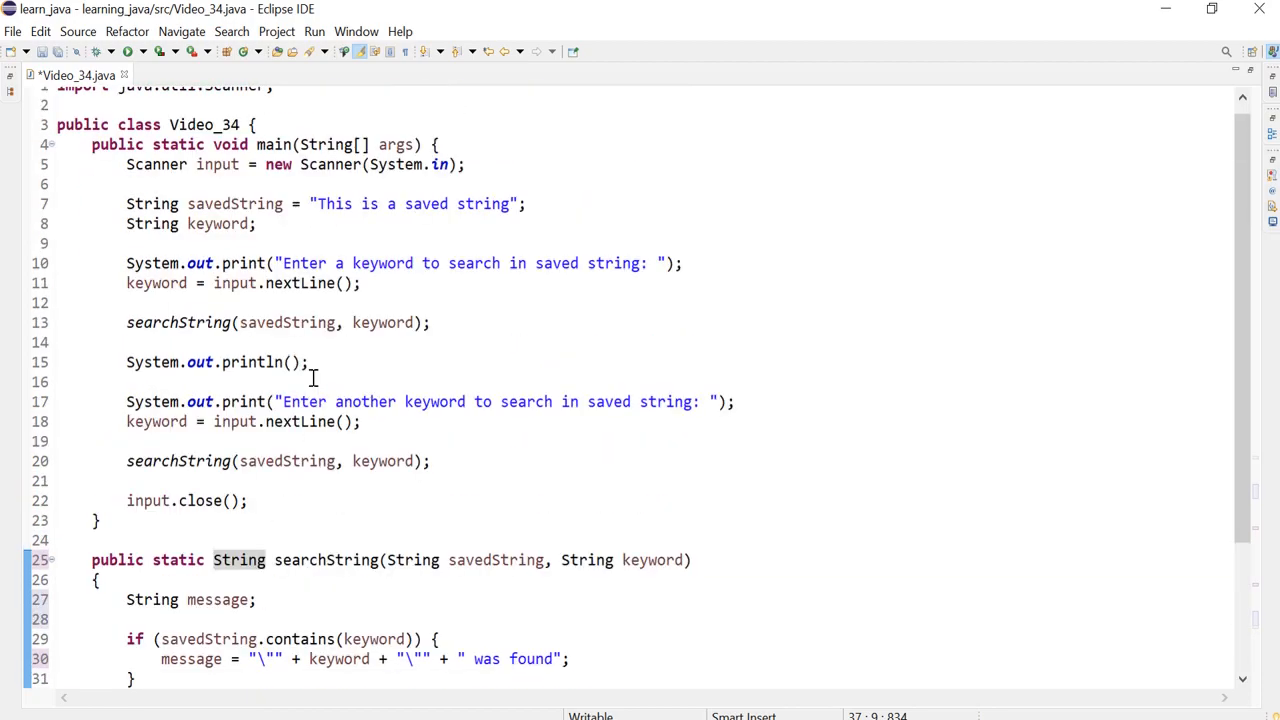
{"action": "scroll", "scroll_direction": "up", "scroll_amount": 3}
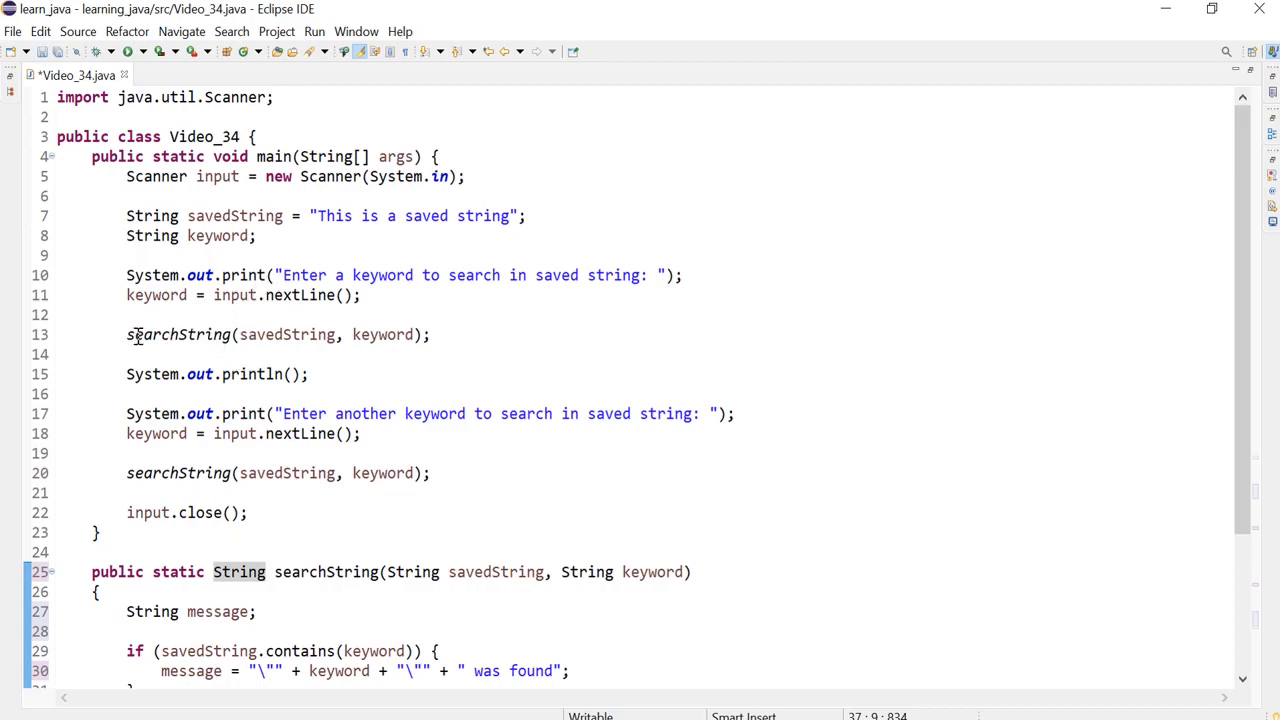
{"action": "triple_click", "coordinate": [276, 334]}
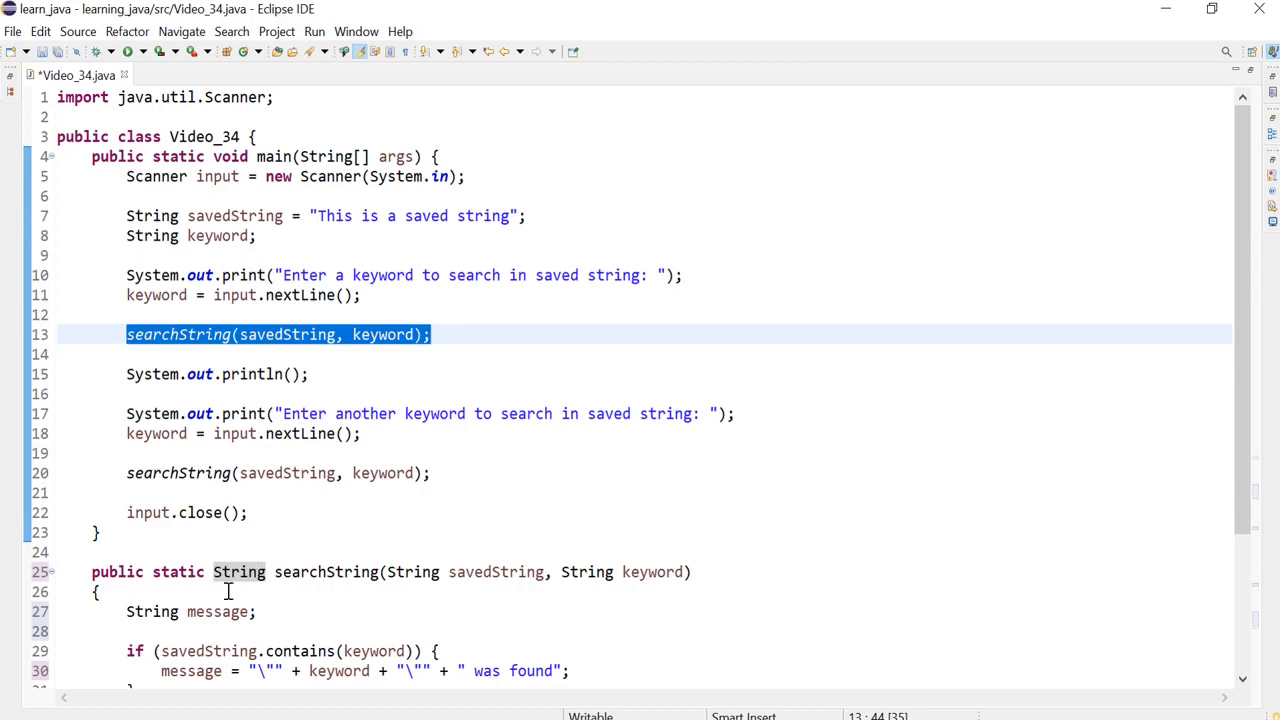
{"action": "double_click", "coordinate": [238, 572]}
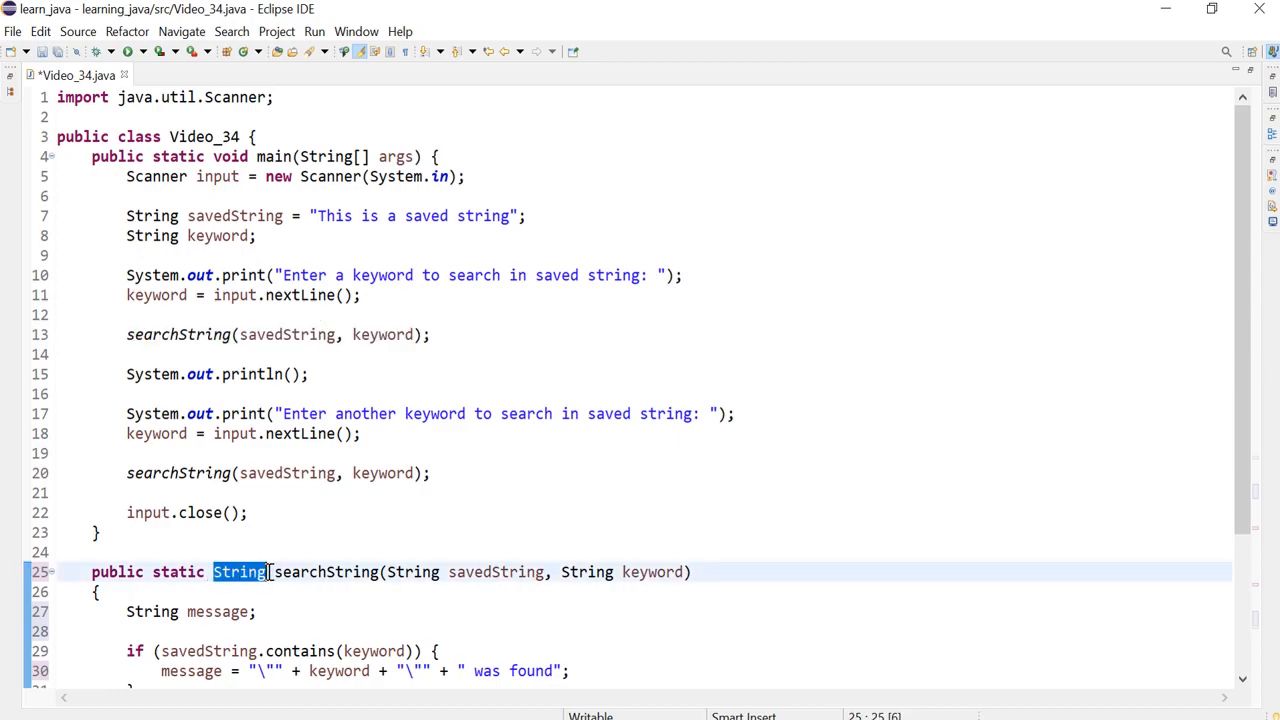
{"action": "mouse_move", "coordinate": [270, 572]}
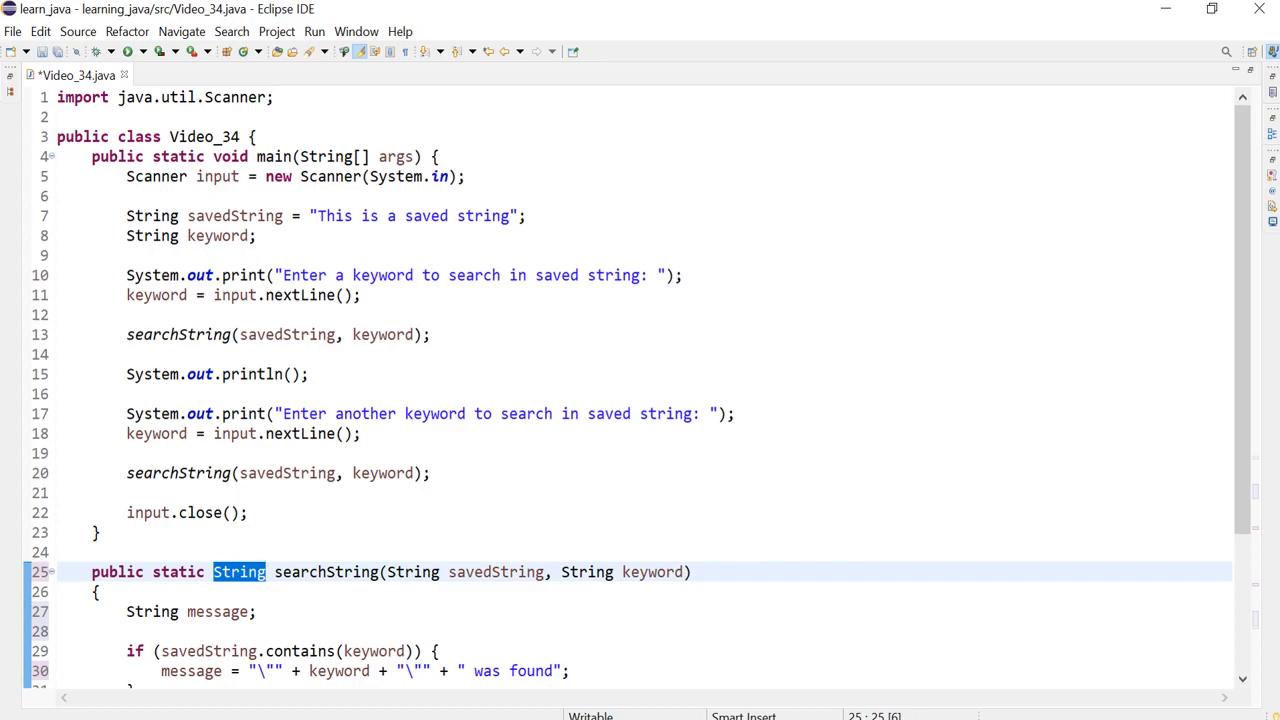
{"action": "mouse_move", "coordinate": [136, 364]}
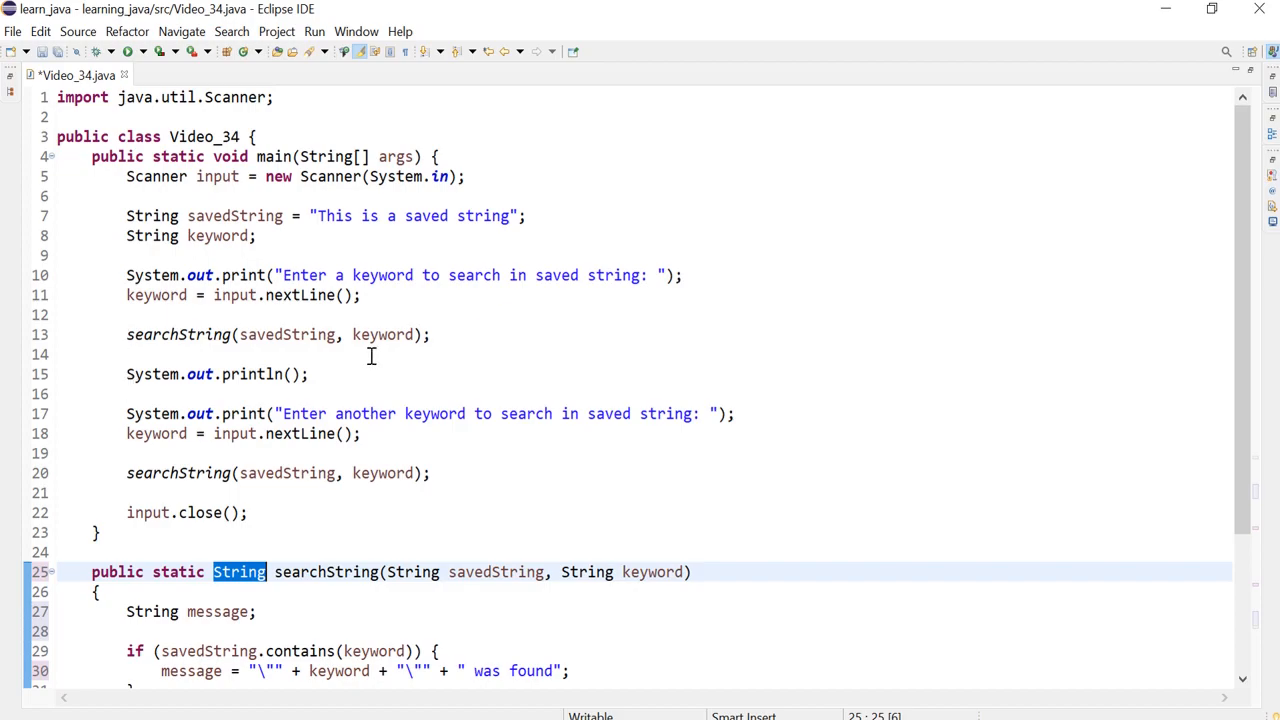
{"action": "mouse_move", "coordinate": [178, 348]}
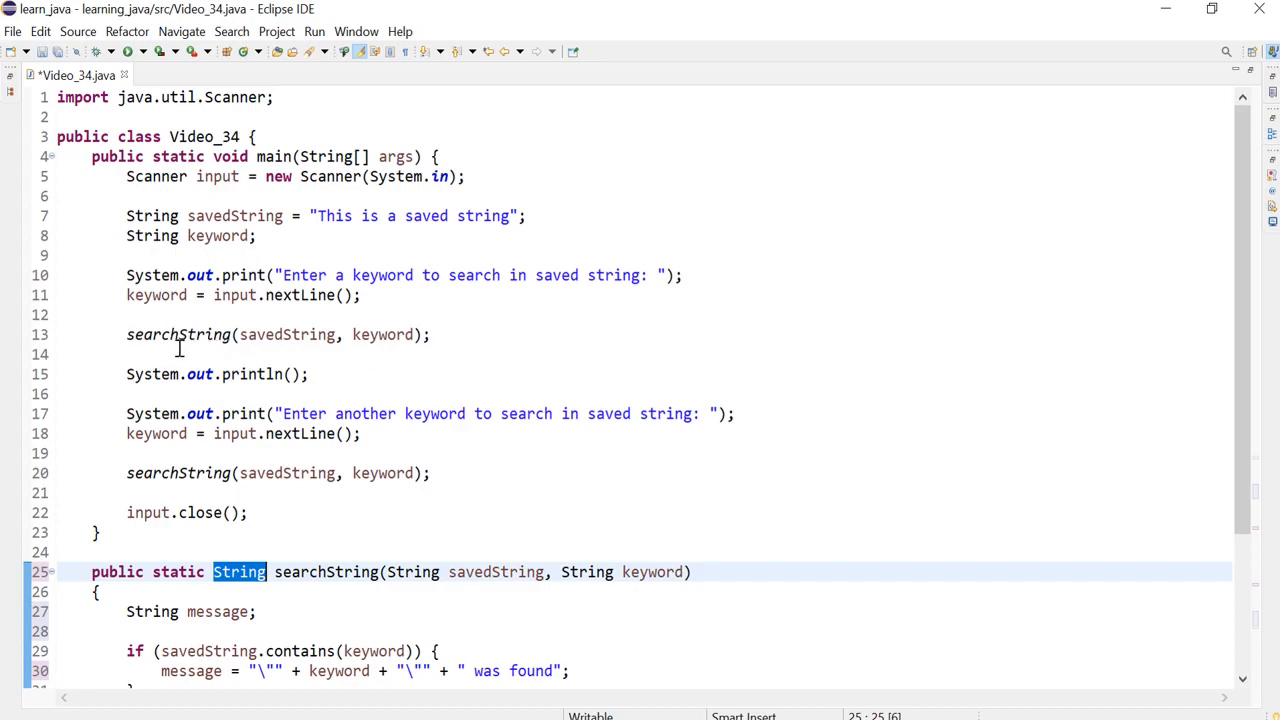
Wrap the searchString calls in println with 'Search result: ' and remove the empty println.
{"action": "left_click", "coordinate": [126, 276]}
{"action": "type", "text": "System.out.print"}
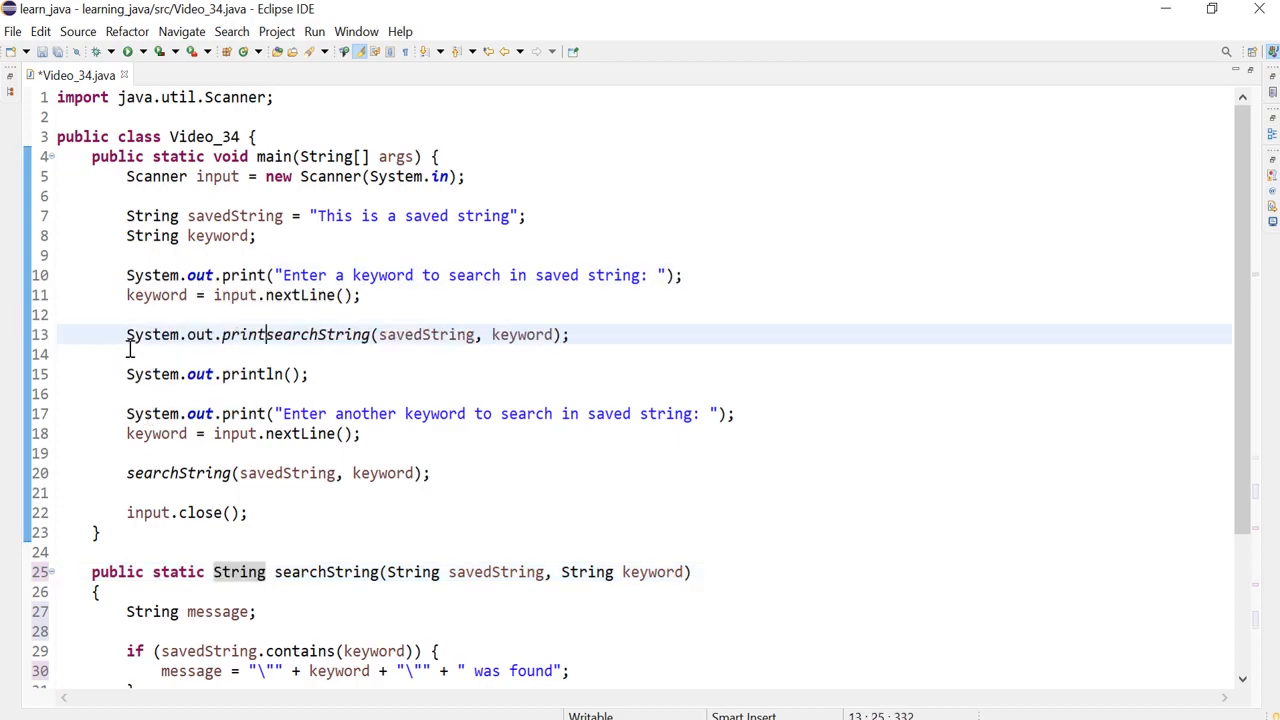
{"action": "type", "text": "ln("}
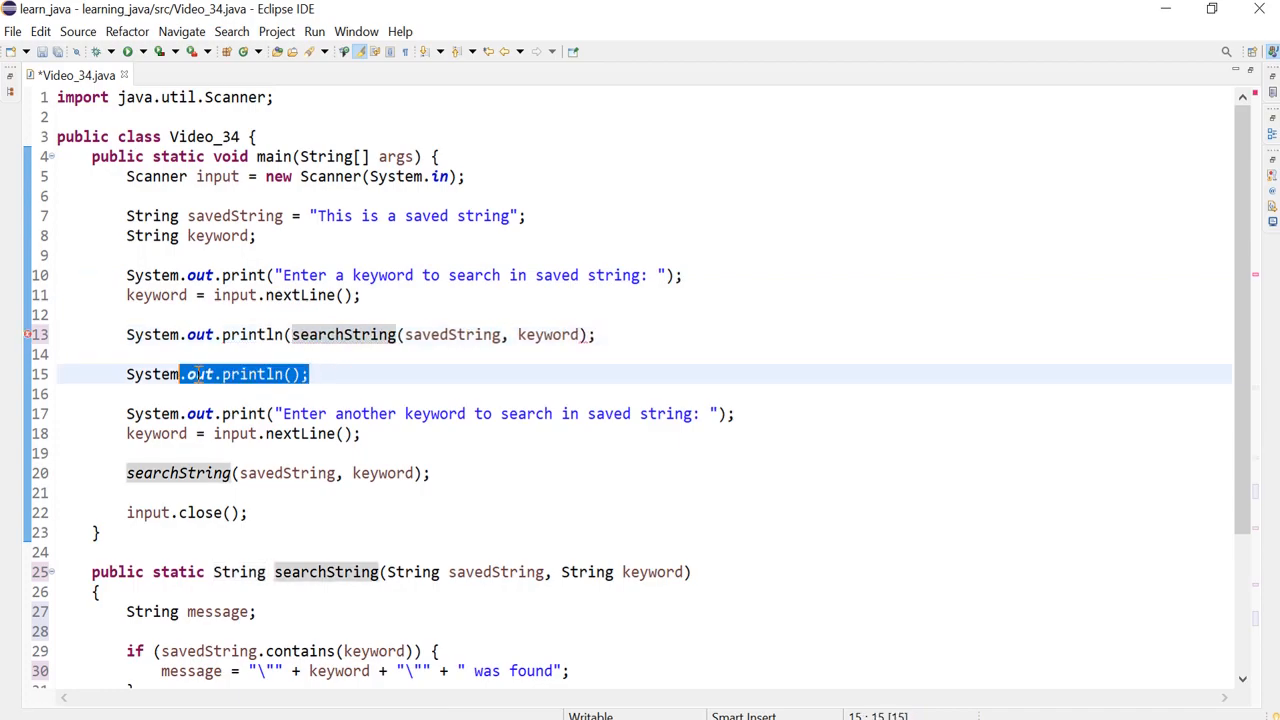
{"action": "key", "text": "Delete"}
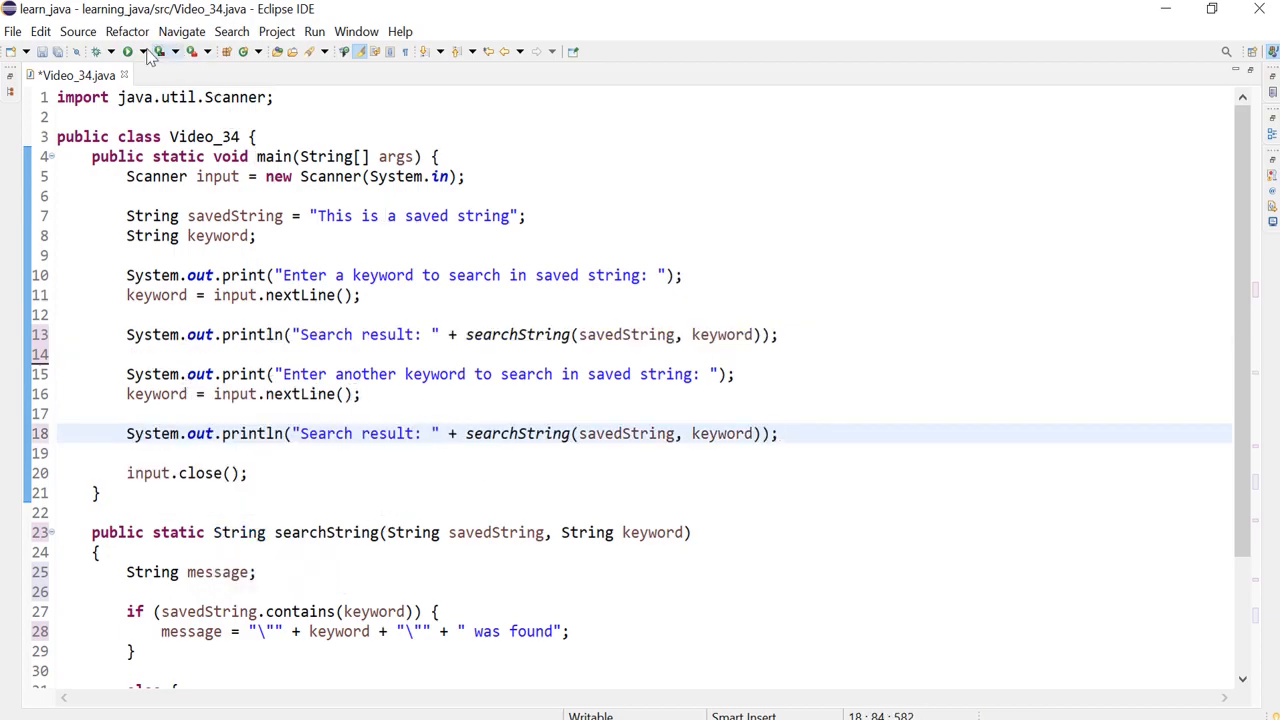
Run the program with keywords This and test, seeing found and not found in the console.
{"action": "left_click", "coordinate": [128, 52]}
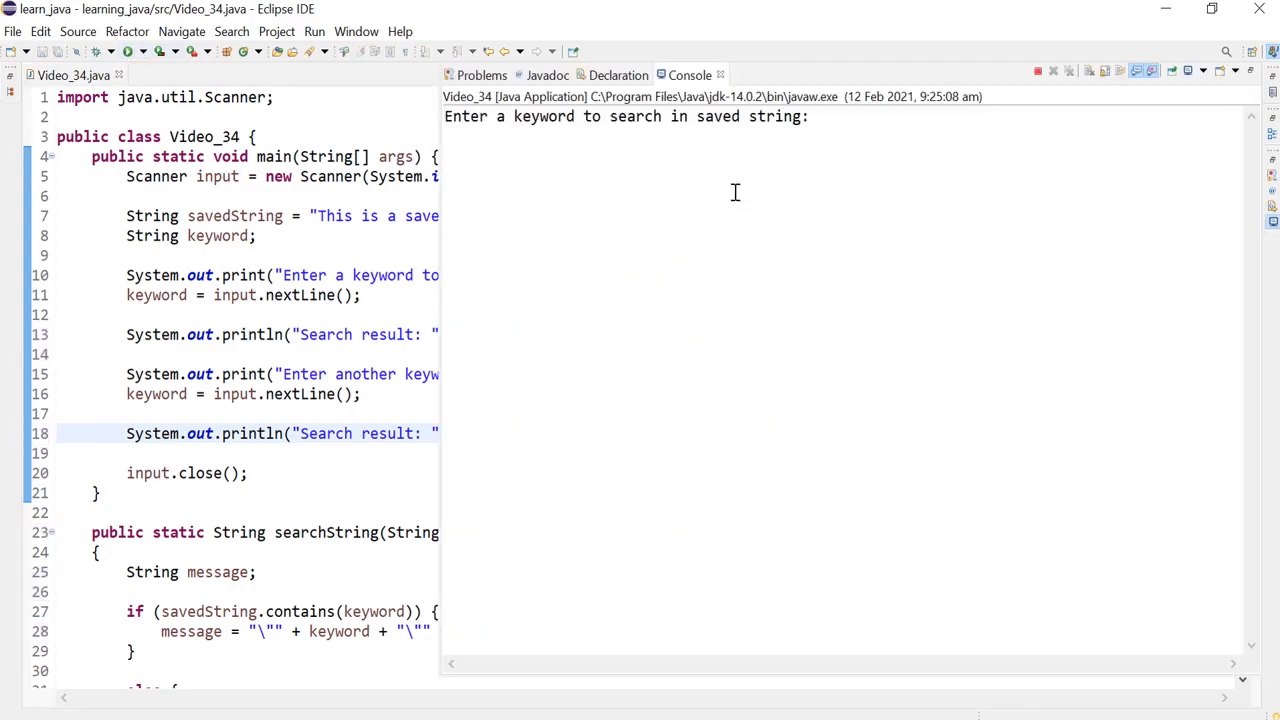
{"action": "mouse_move", "coordinate": [744, 166]}
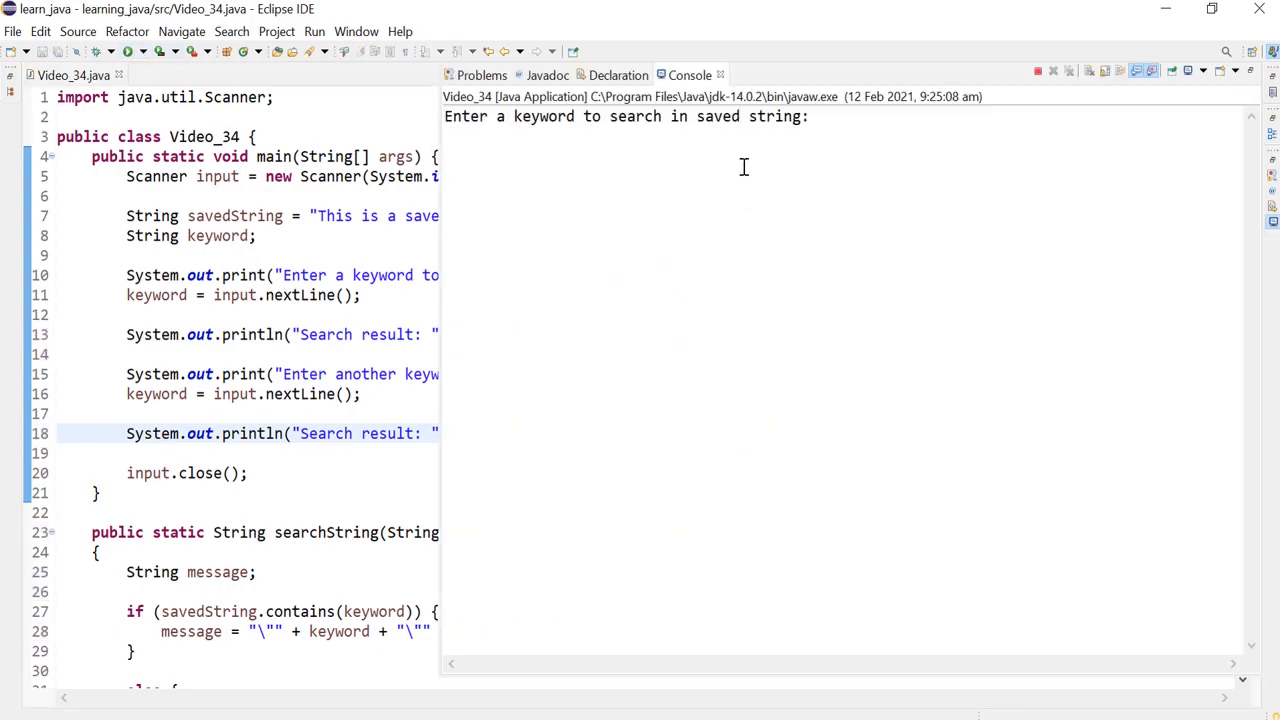
{"action": "type", "text": "This"}
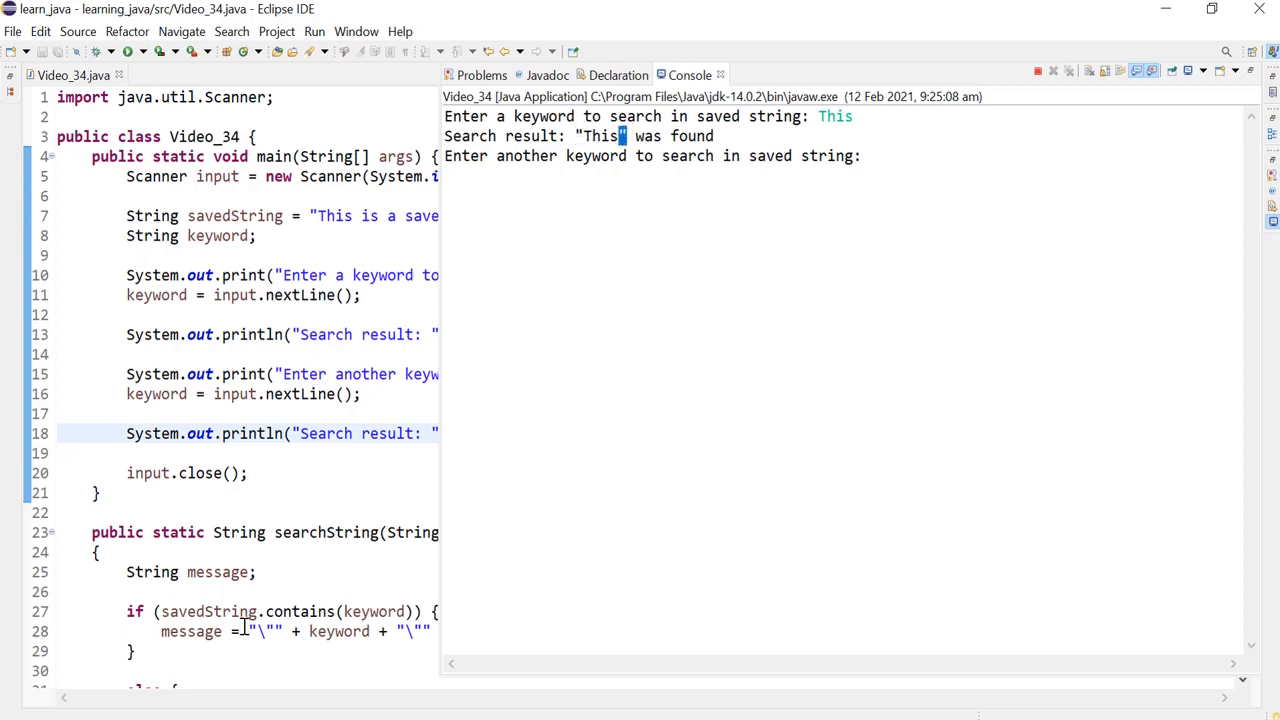
{"action": "mouse_move", "coordinate": [636, 248]}
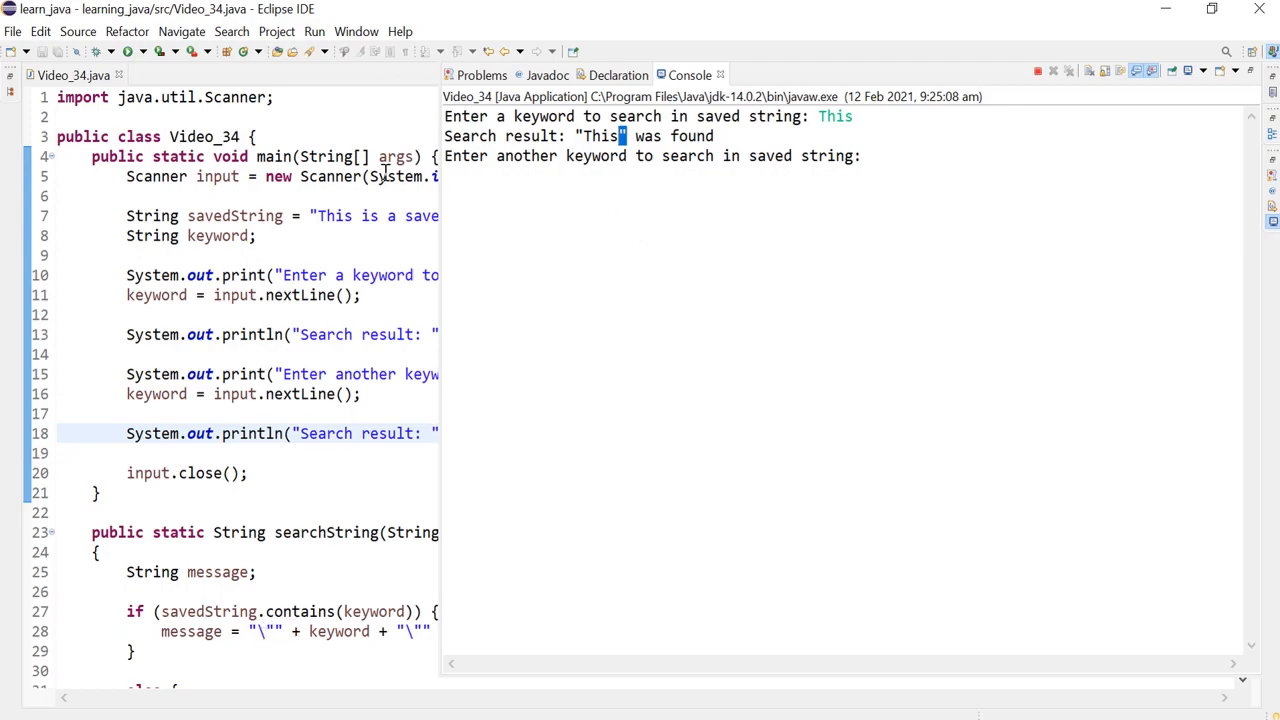
{"action": "mouse_move", "coordinate": [824, 176]}
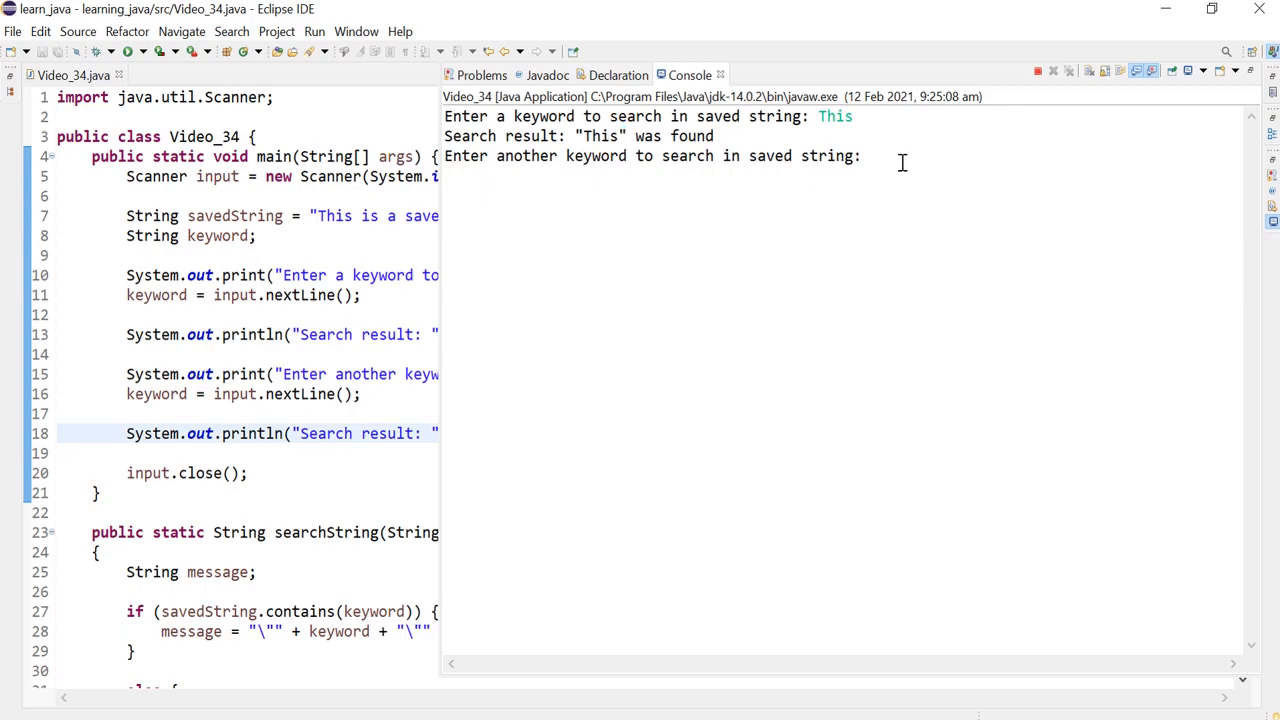
{"action": "left_click", "coordinate": [870, 156]}
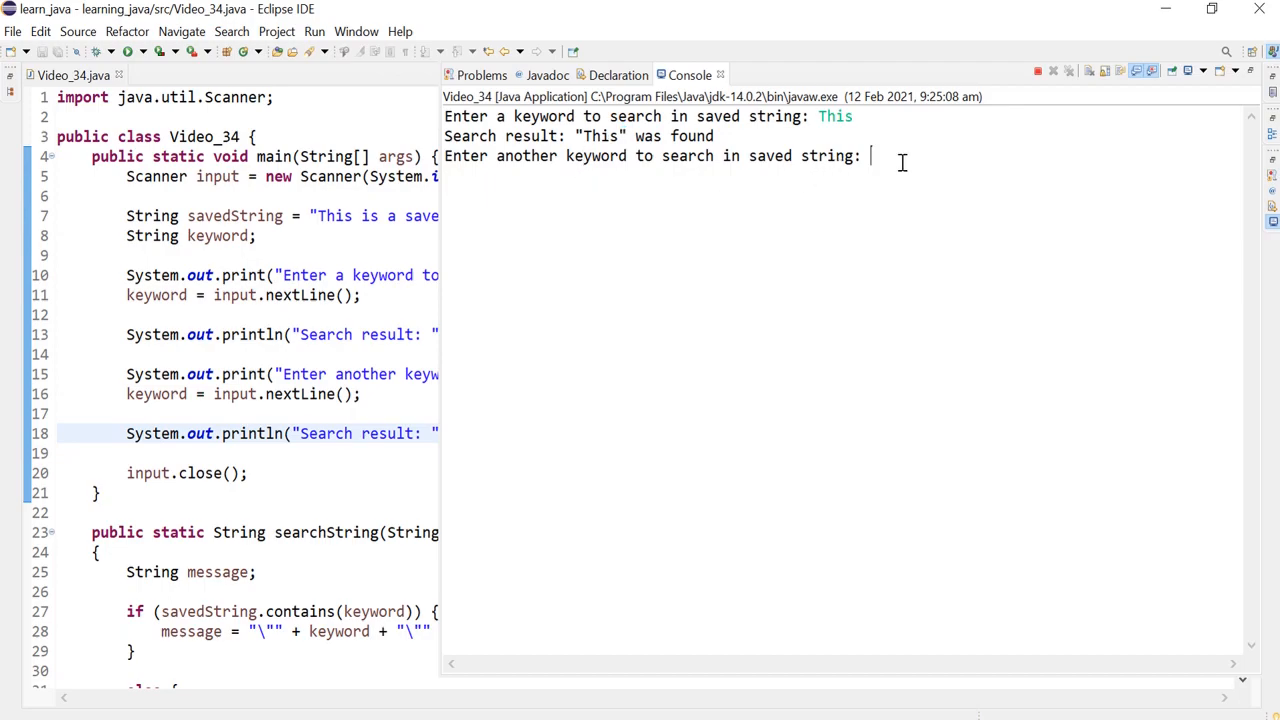
{"action": "mouse_move", "coordinate": [790, 172]}
{"action": "type", "text": "test"}
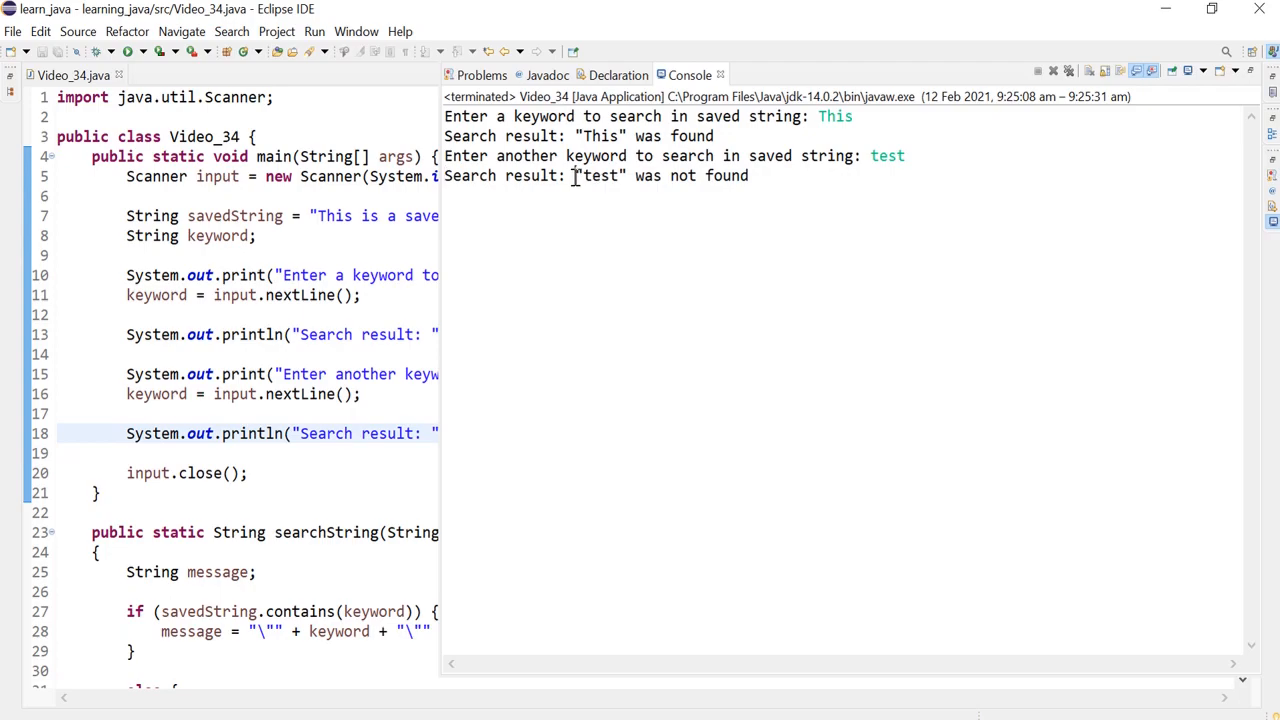
{"action": "double_click", "coordinate": [600, 176]}
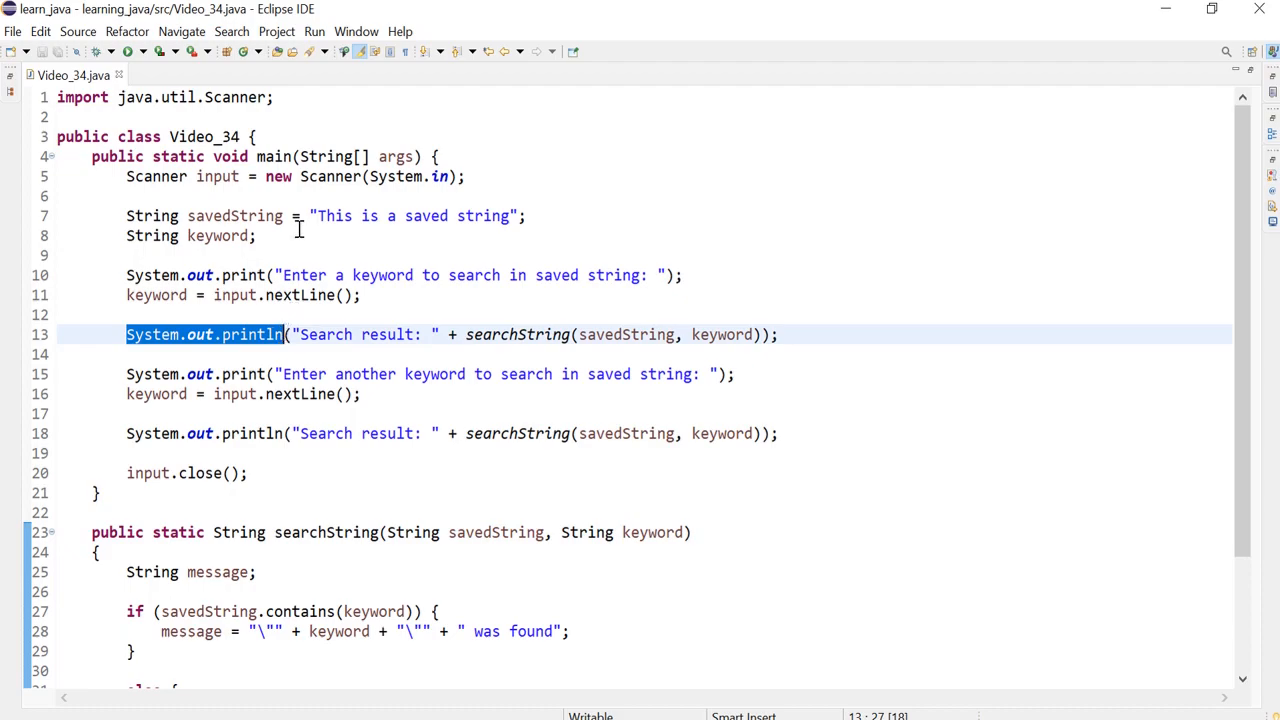
Add 'String result;' in main below the keyword declaration.
{"action": "type", "text": "S"}
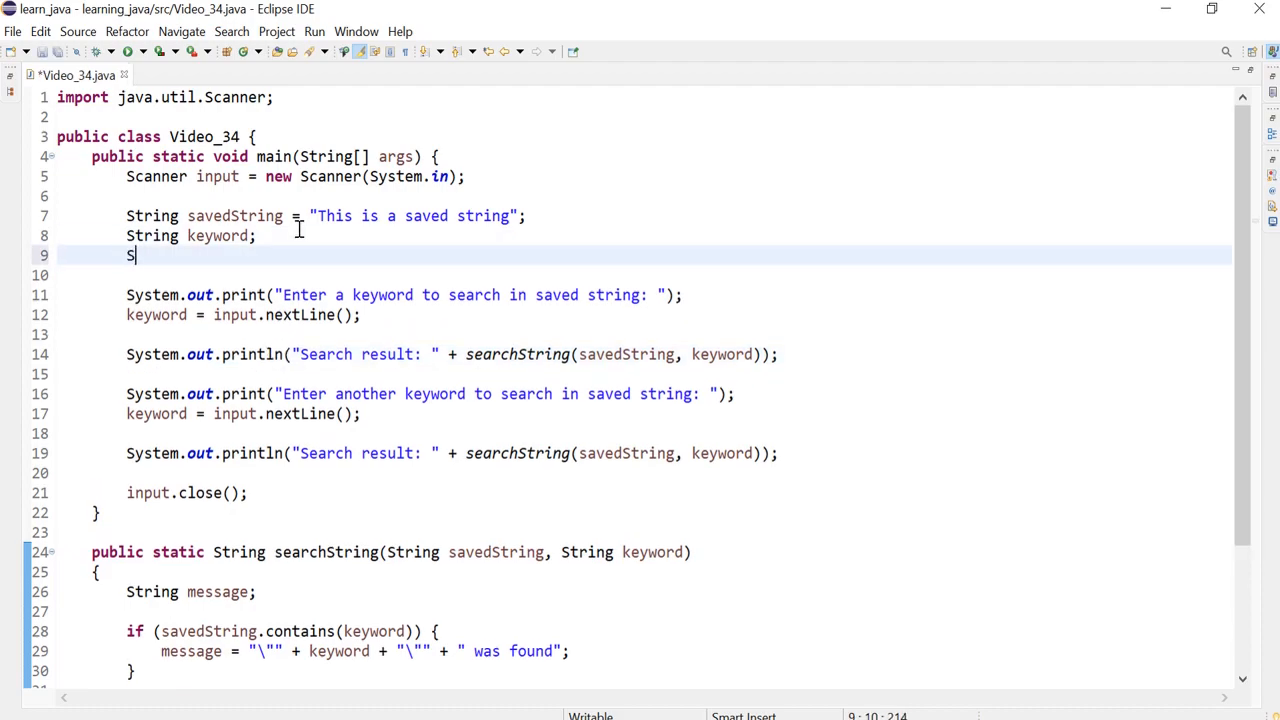
{"action": "type", "text": "tring"}
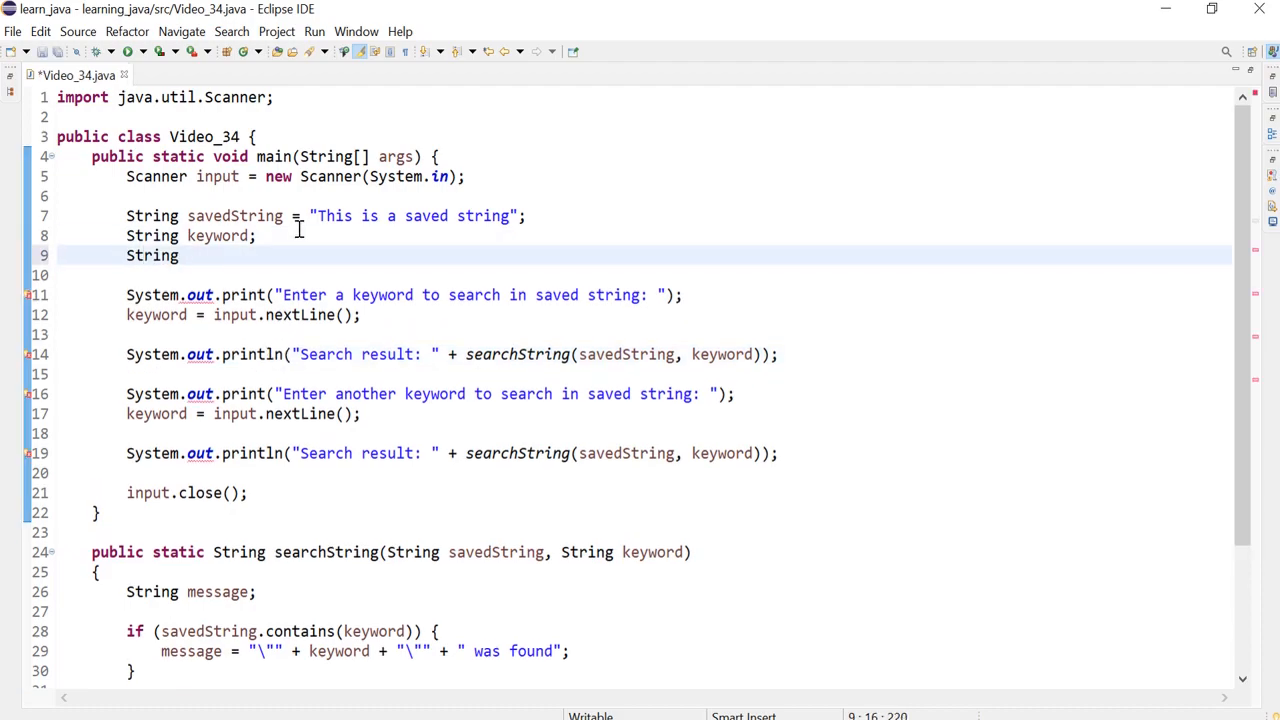
{"action": "type", "text": "result;"}
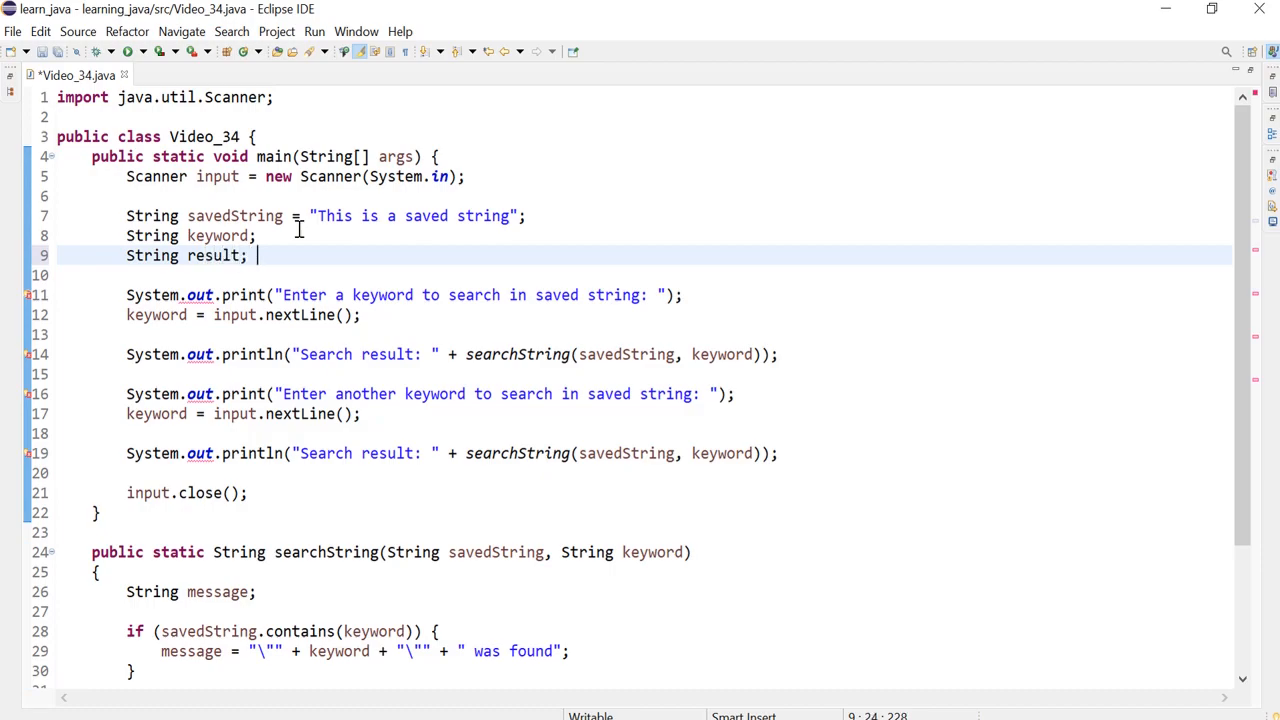
{"action": "left_click", "coordinate": [220, 592]}
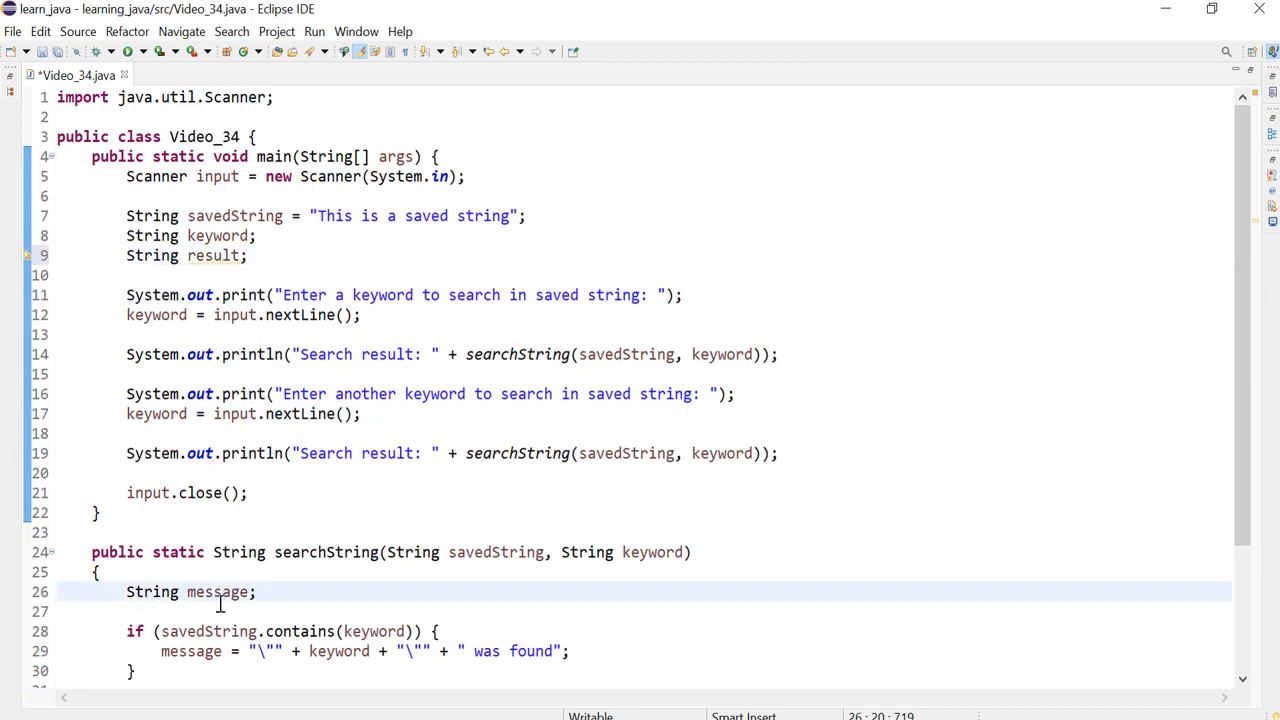
{"action": "double_click", "coordinate": [216, 592]}
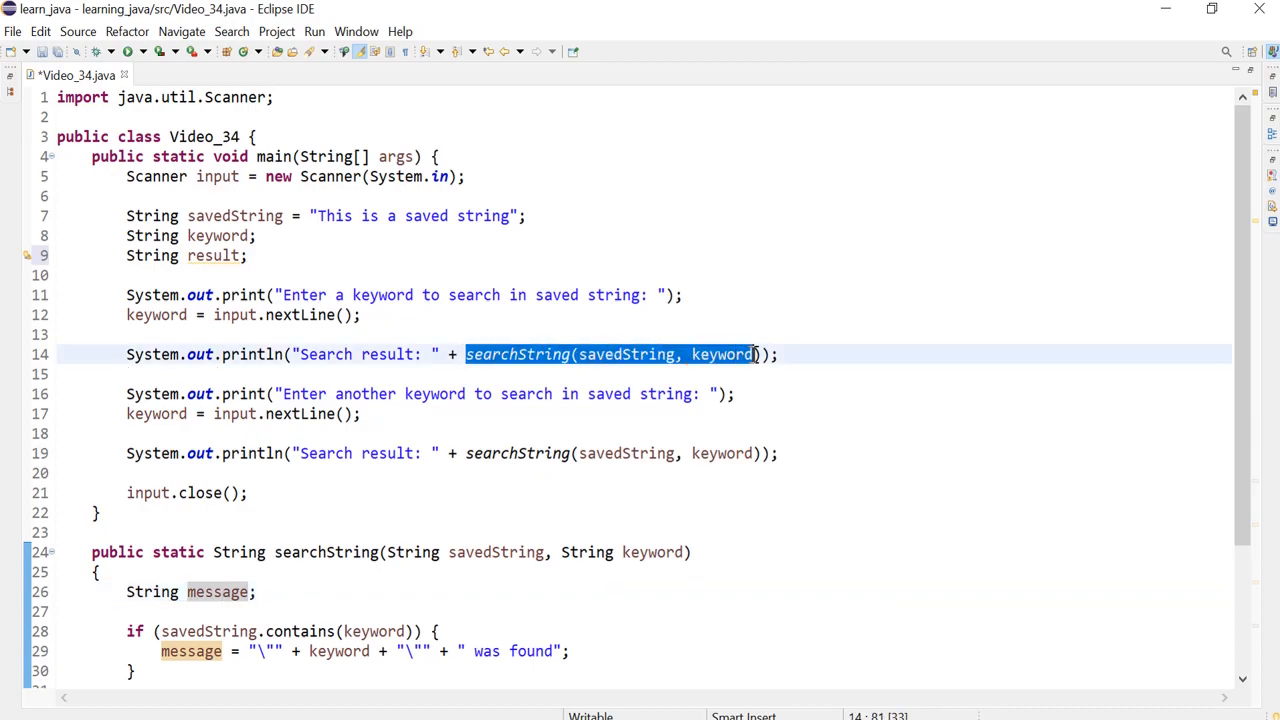
Assign the first searchString call to result and print 'Search result: ' + result.
{"action": "key", "text": "Delete"}
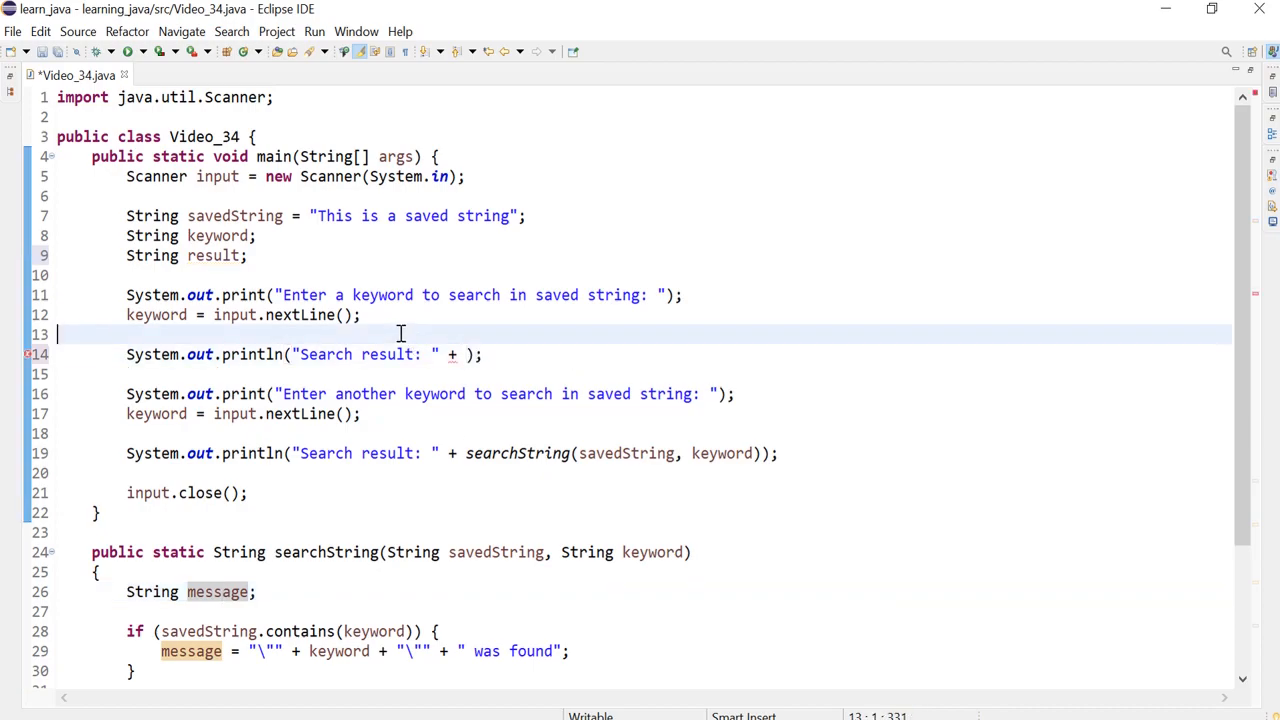
{"action": "type", "text": "result"}
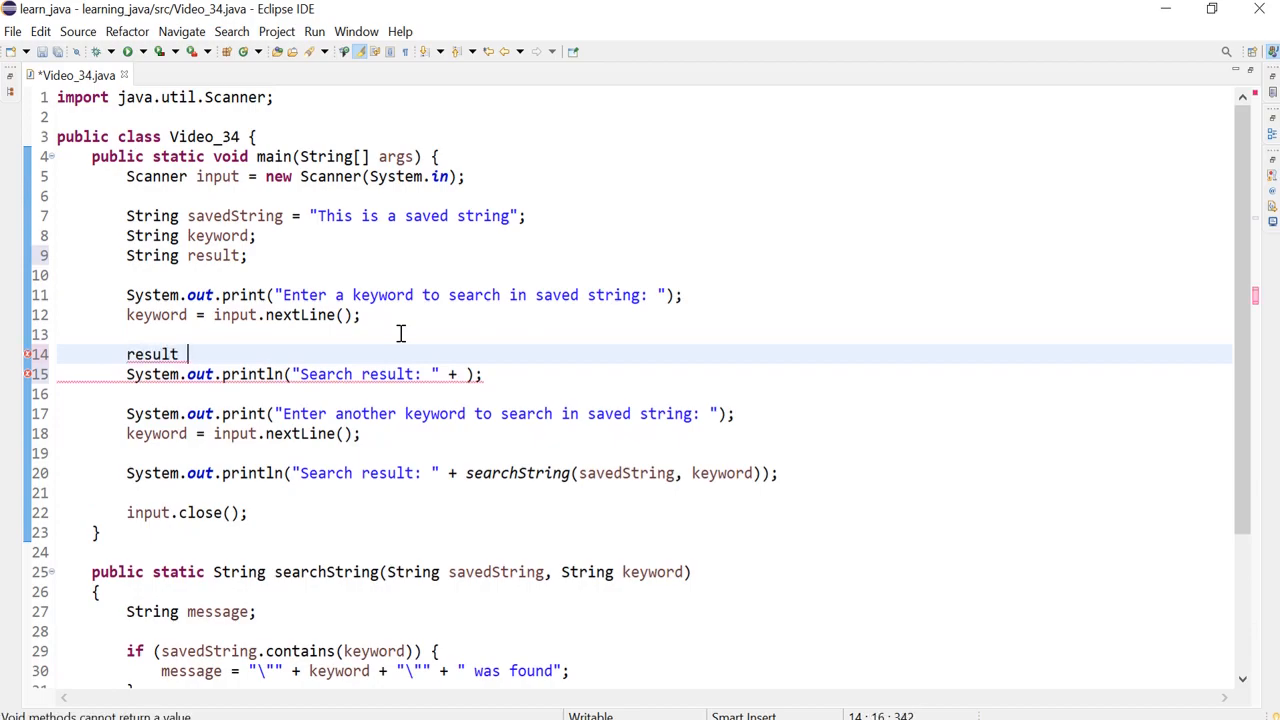
{"action": "type", "text": "= searchString(savedString, keyword)"}
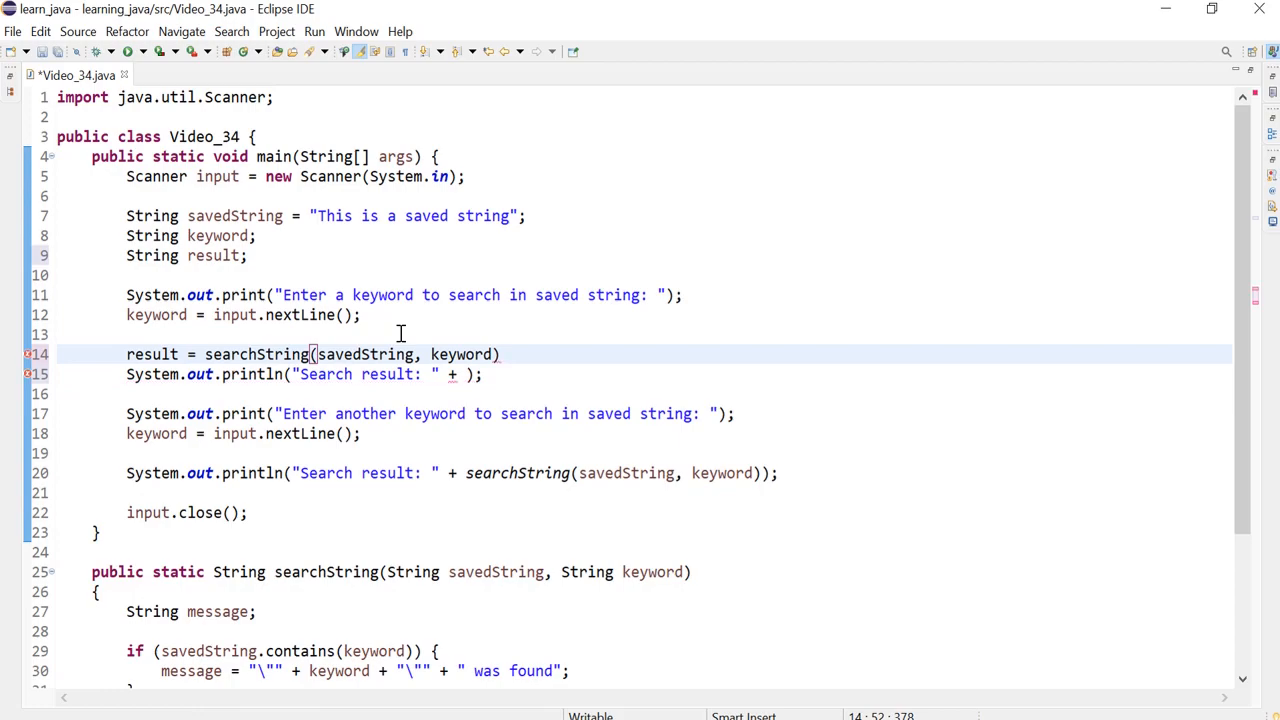
{"action": "key", "text": "Return"}
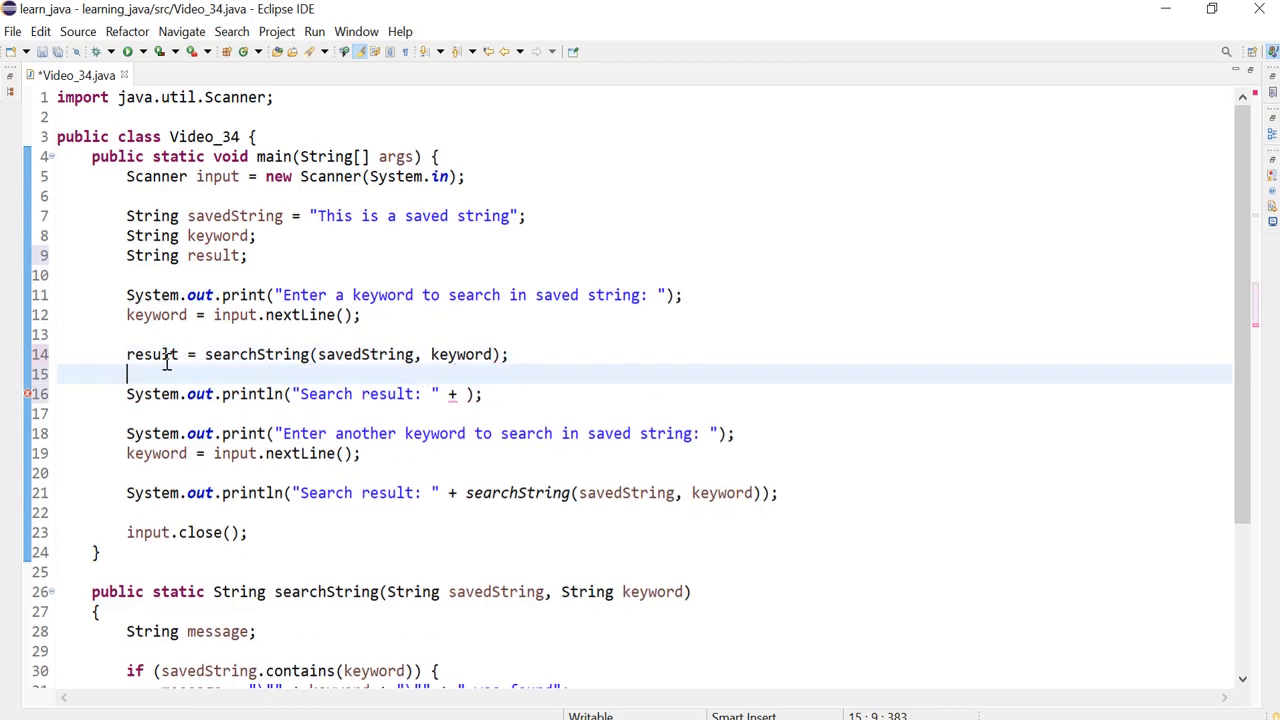
{"action": "type", "text": "result"}
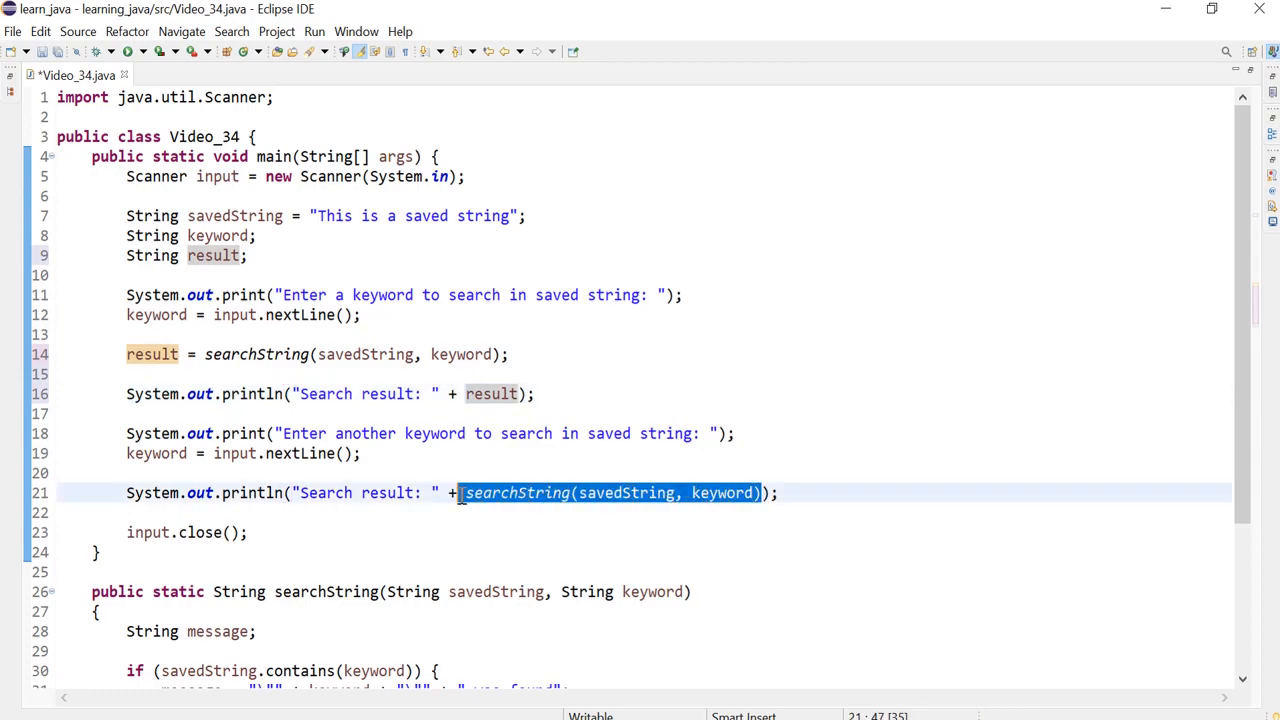
Assign the second searchString call to result and print result likewise.
{"action": "key", "text": "Delete"}
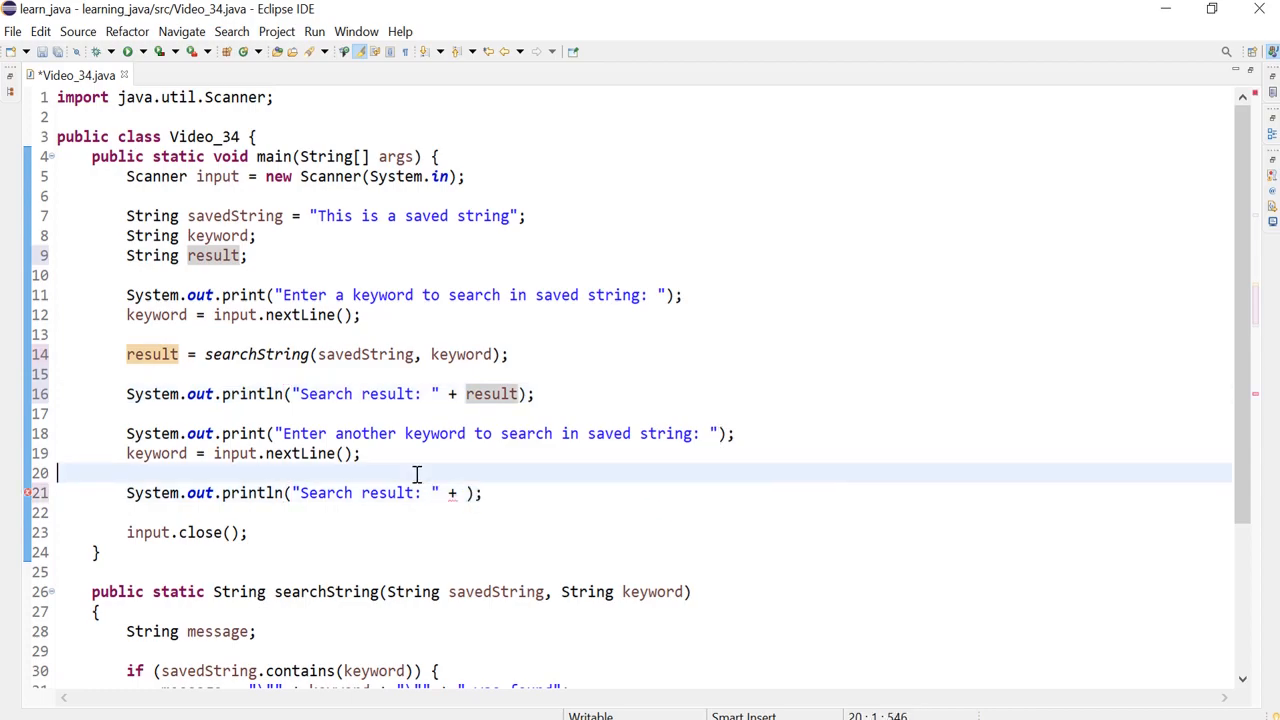
{"action": "type", "text": "result"}
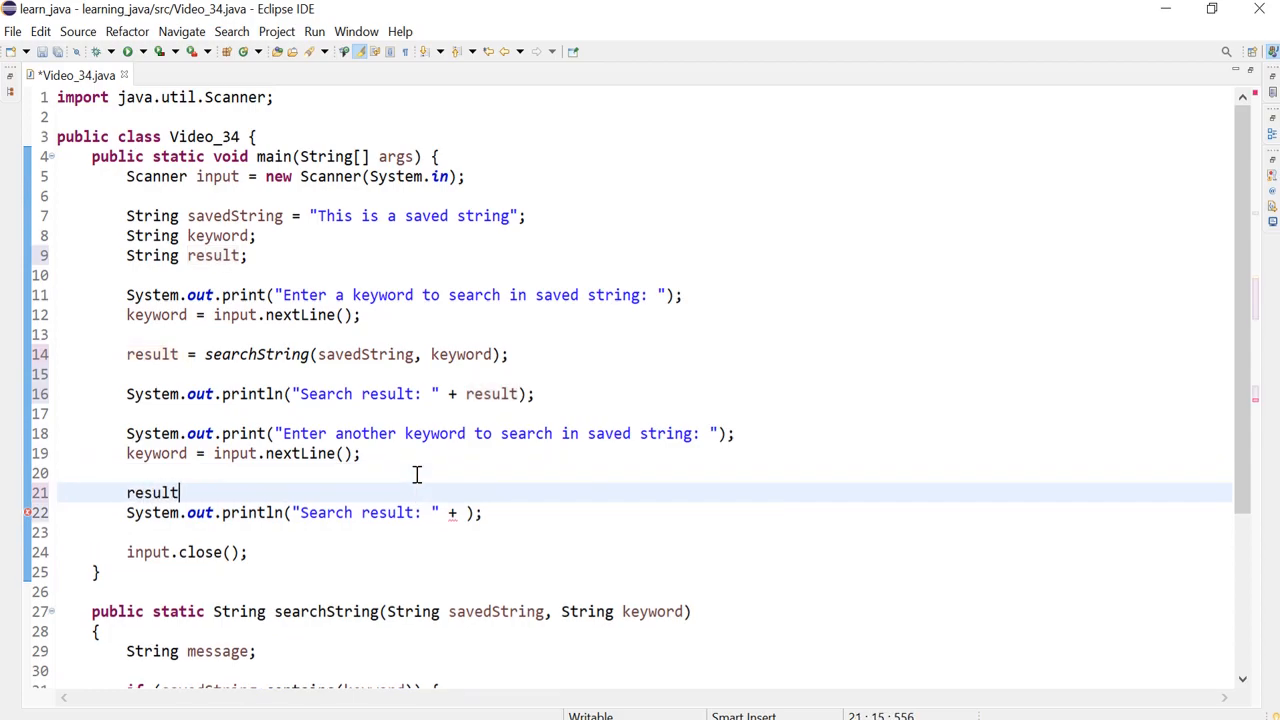
{"action": "type", "text": "= searchString(savedString, keyword);"}
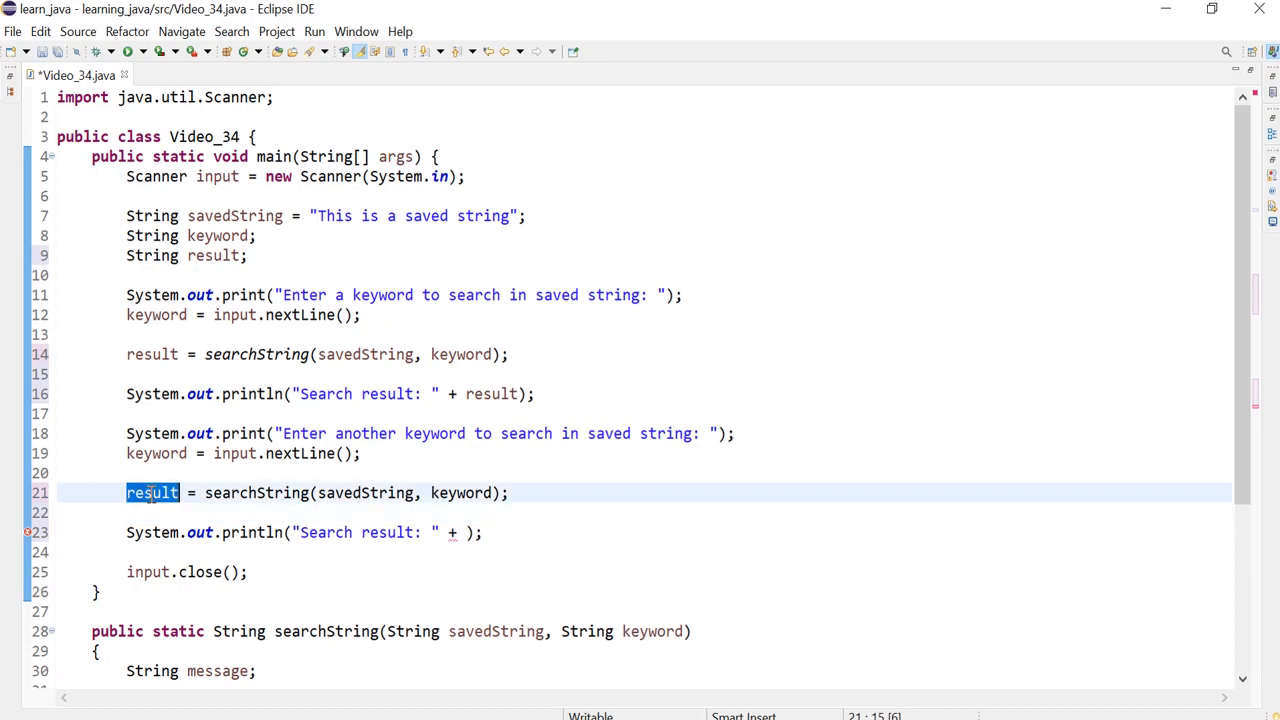
{"action": "left_click", "coordinate": [468, 532]}
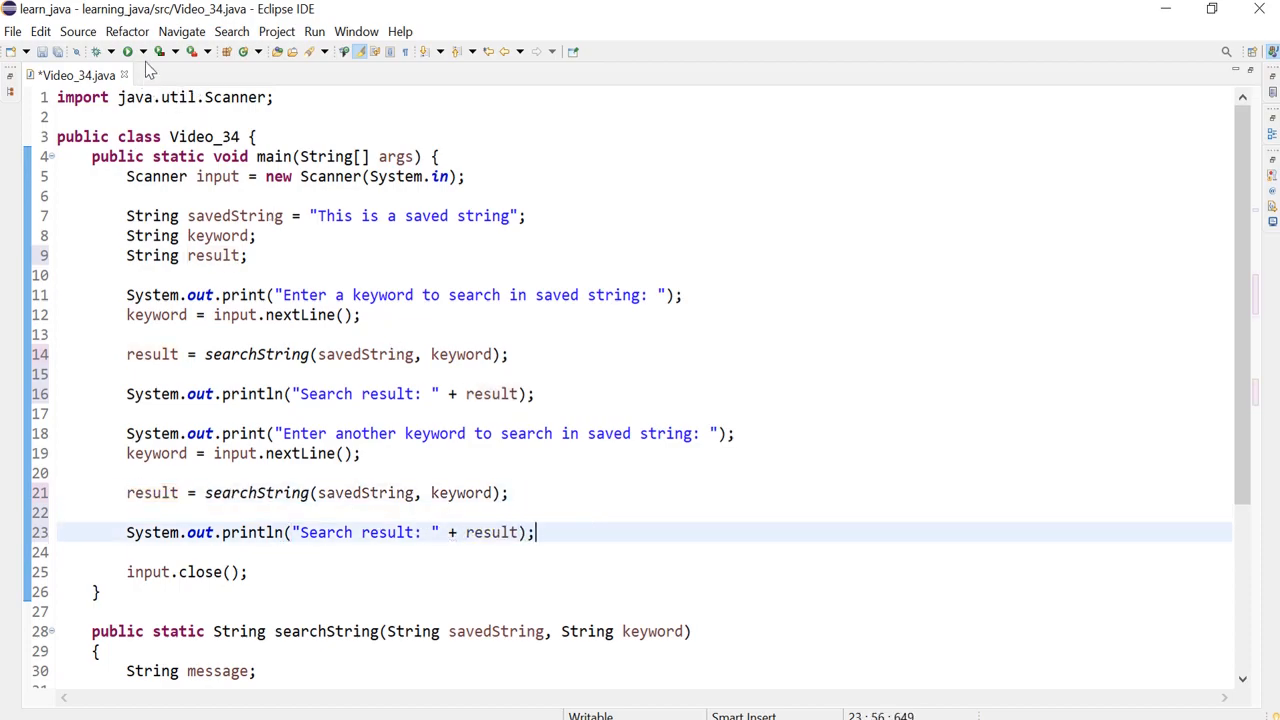
Run the program with keywords This and is, both reported found.
{"action": "left_click", "coordinate": [128, 52]}
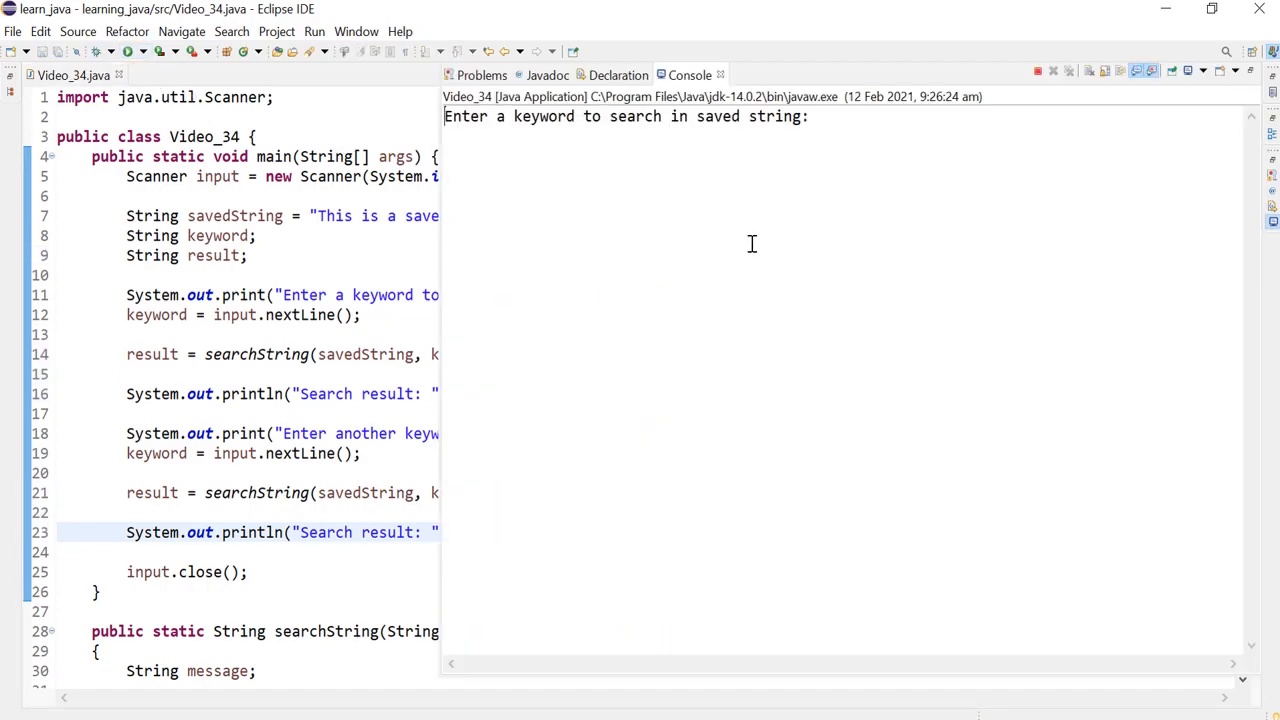
{"action": "type", "text": "This"}
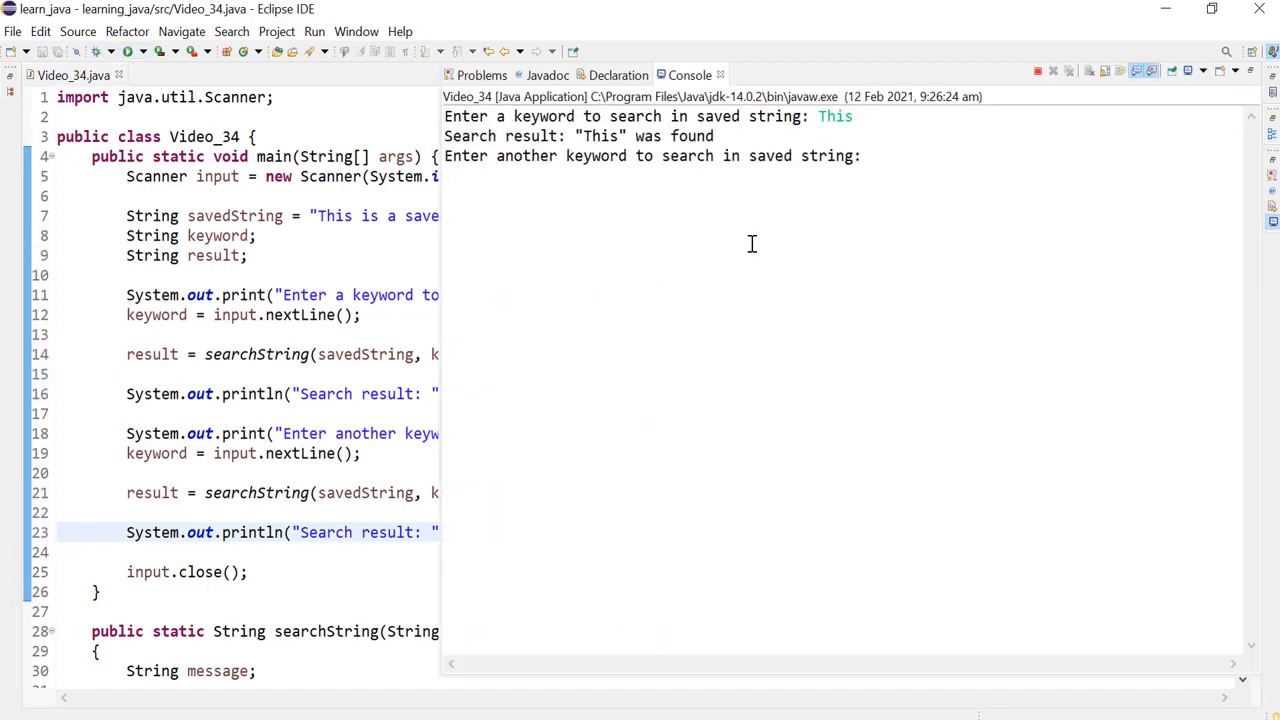
{"action": "type", "text": "is"}
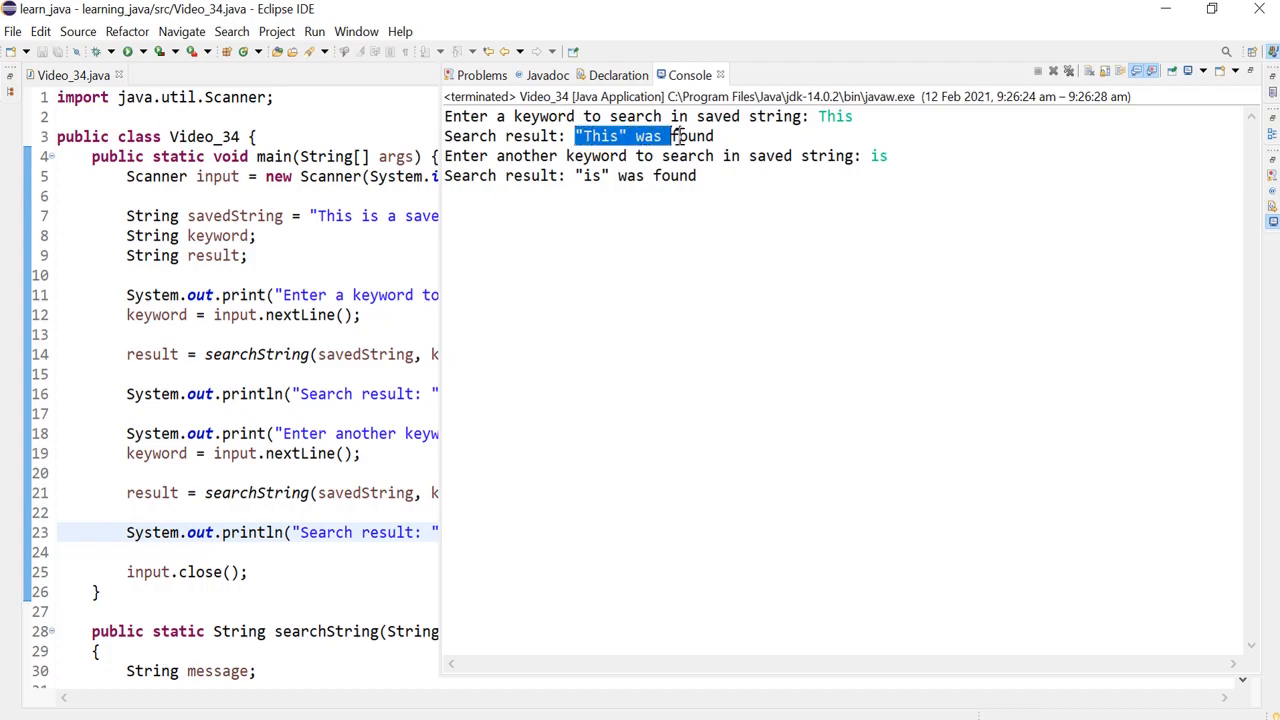